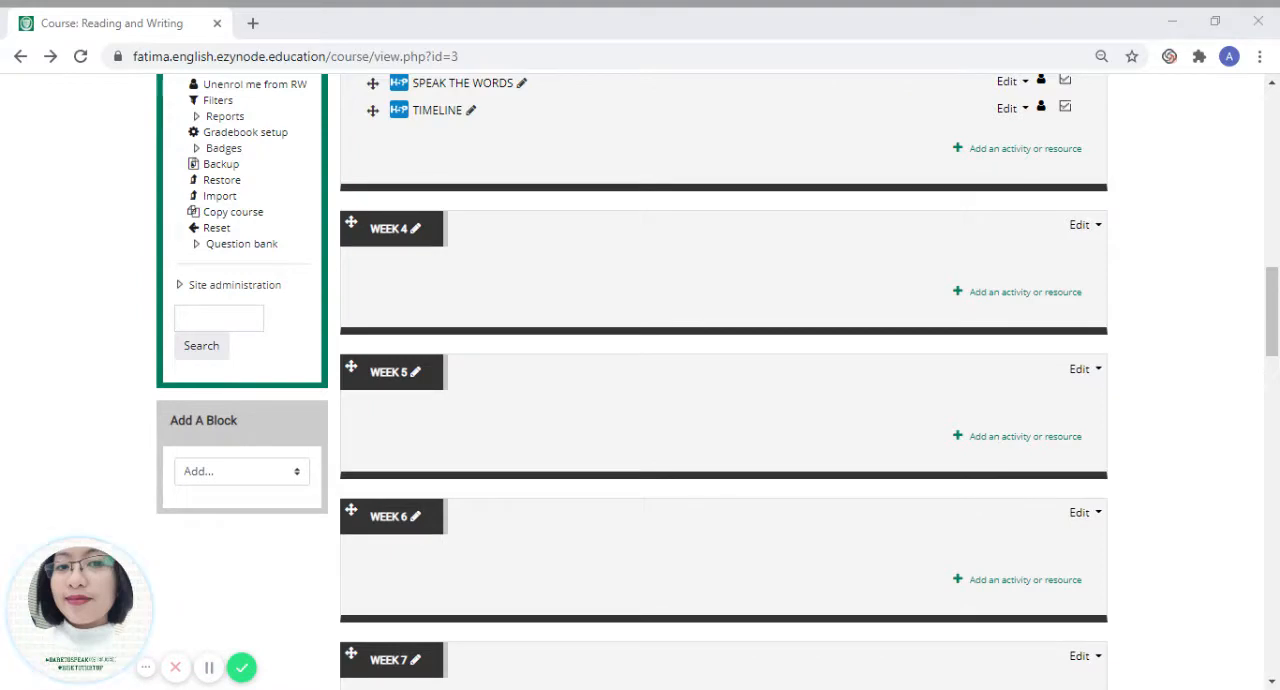
mouse_move(844, 516)
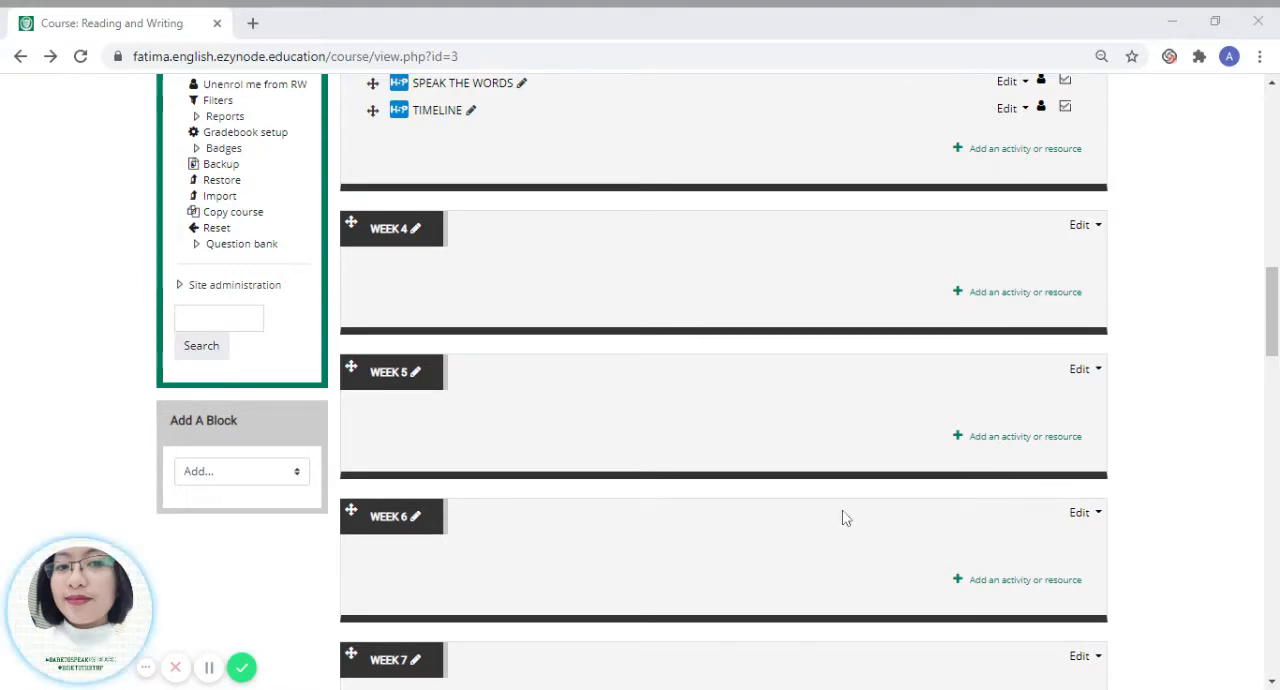
mouse_move(988, 292)
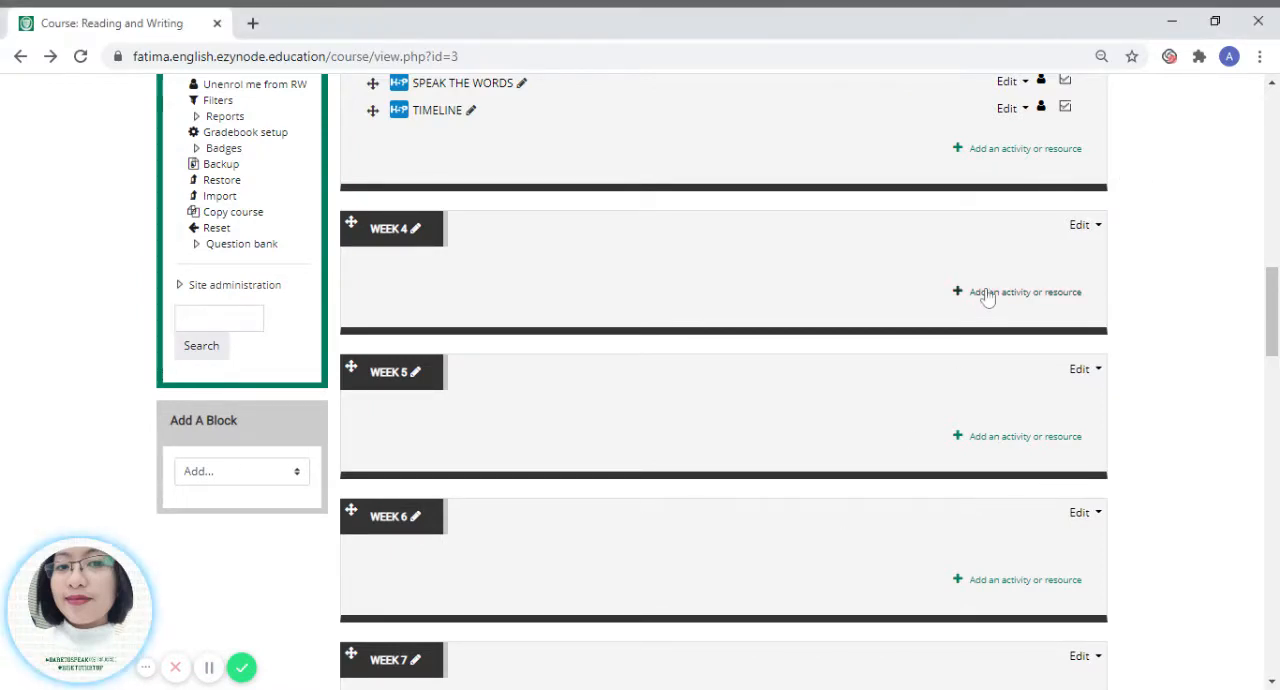
Add a new H5P activity to the course and bring up the content bank for package files.
click(1016, 292)
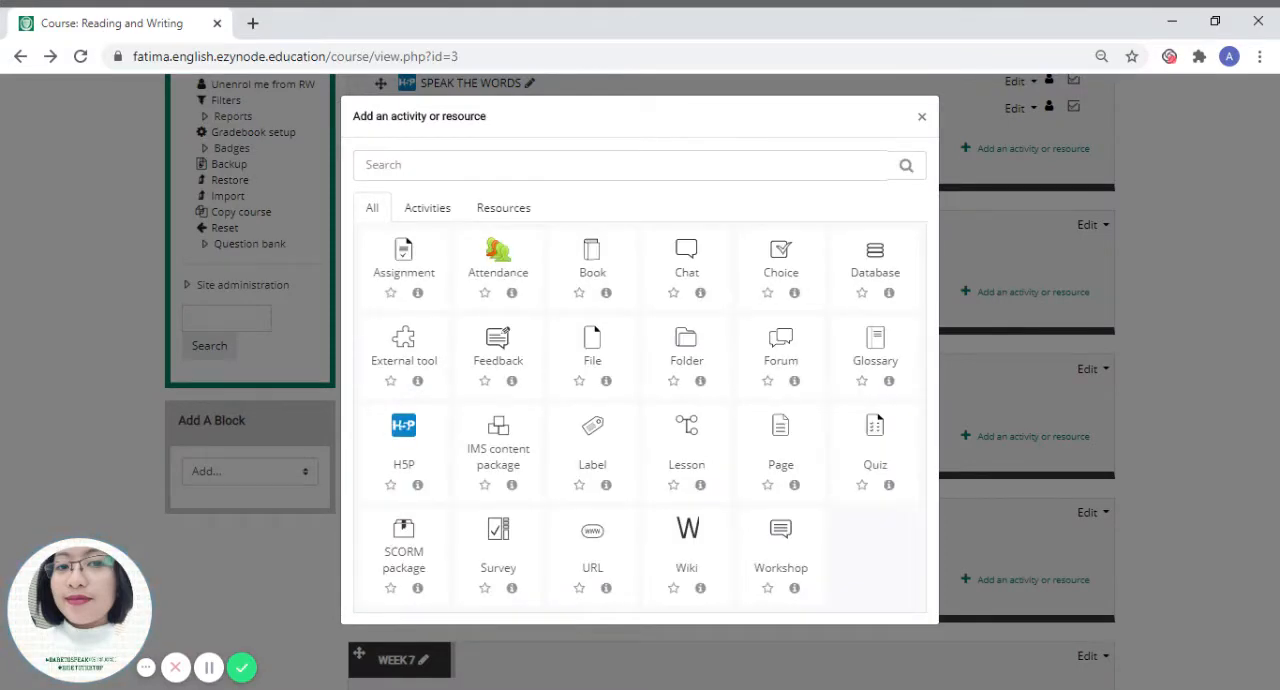
click(404, 424)
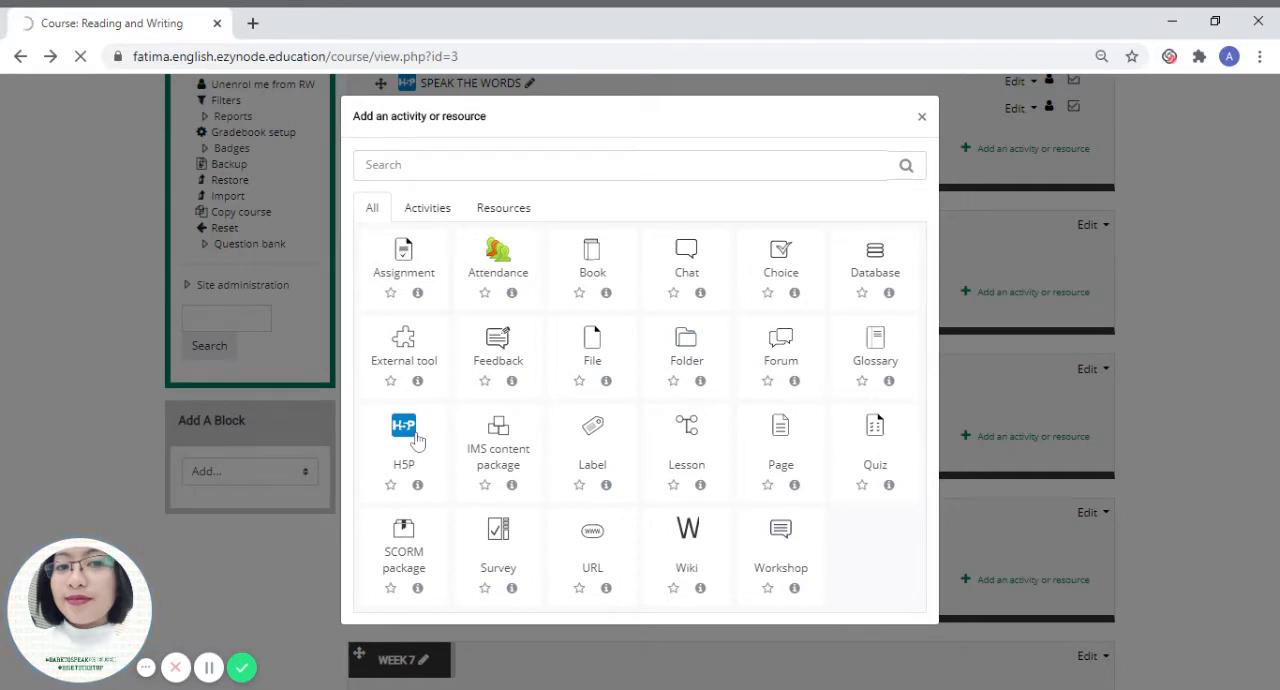
mouse_move(428, 418)
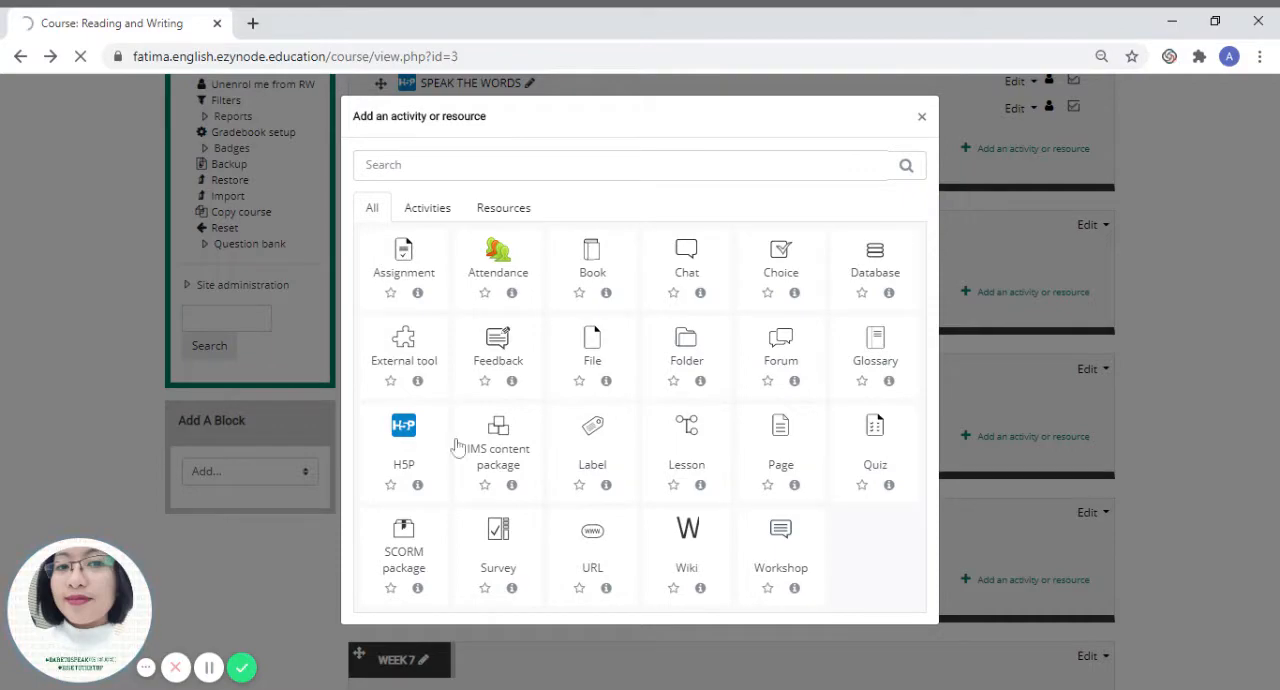
click(404, 440)
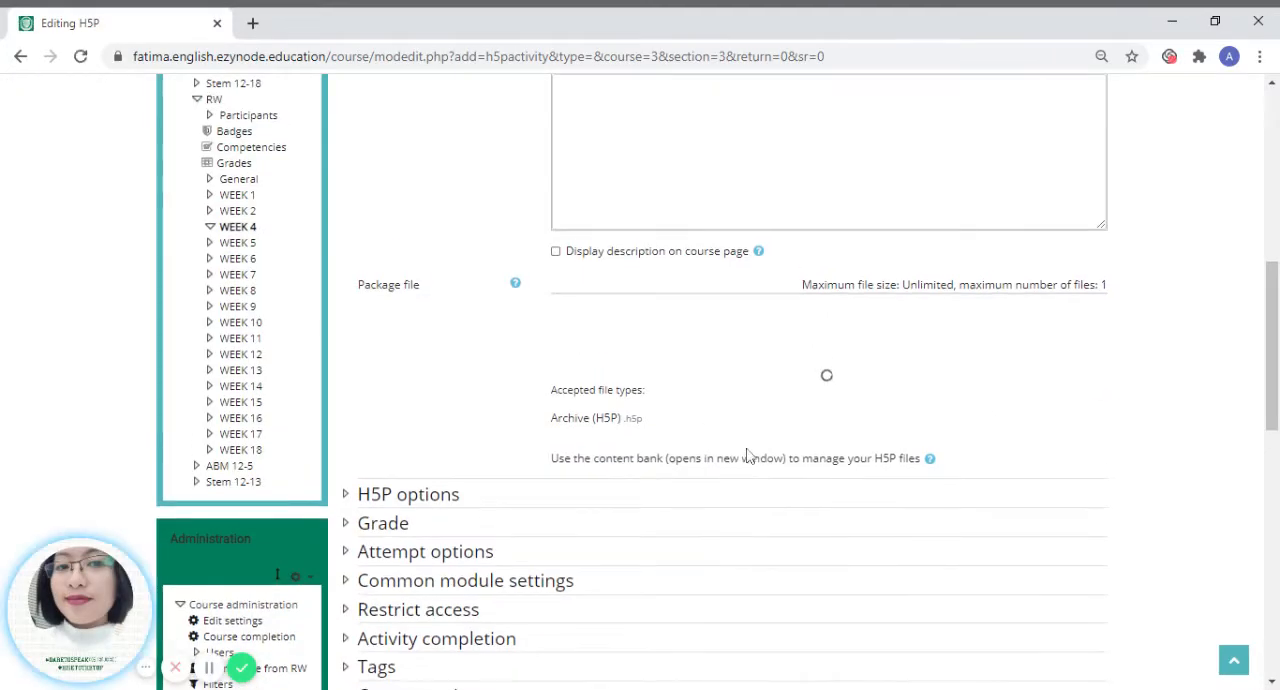
click(650, 458)
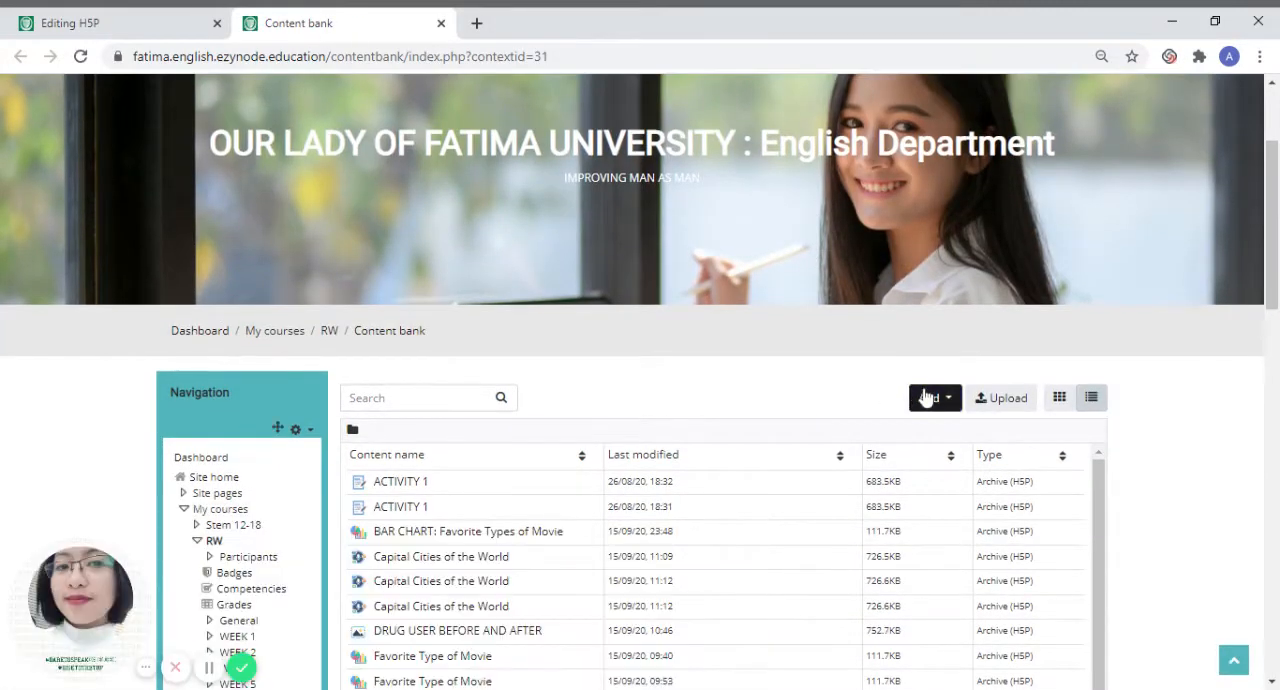
Add new content bank content of type True/False Question.
click(928, 398)
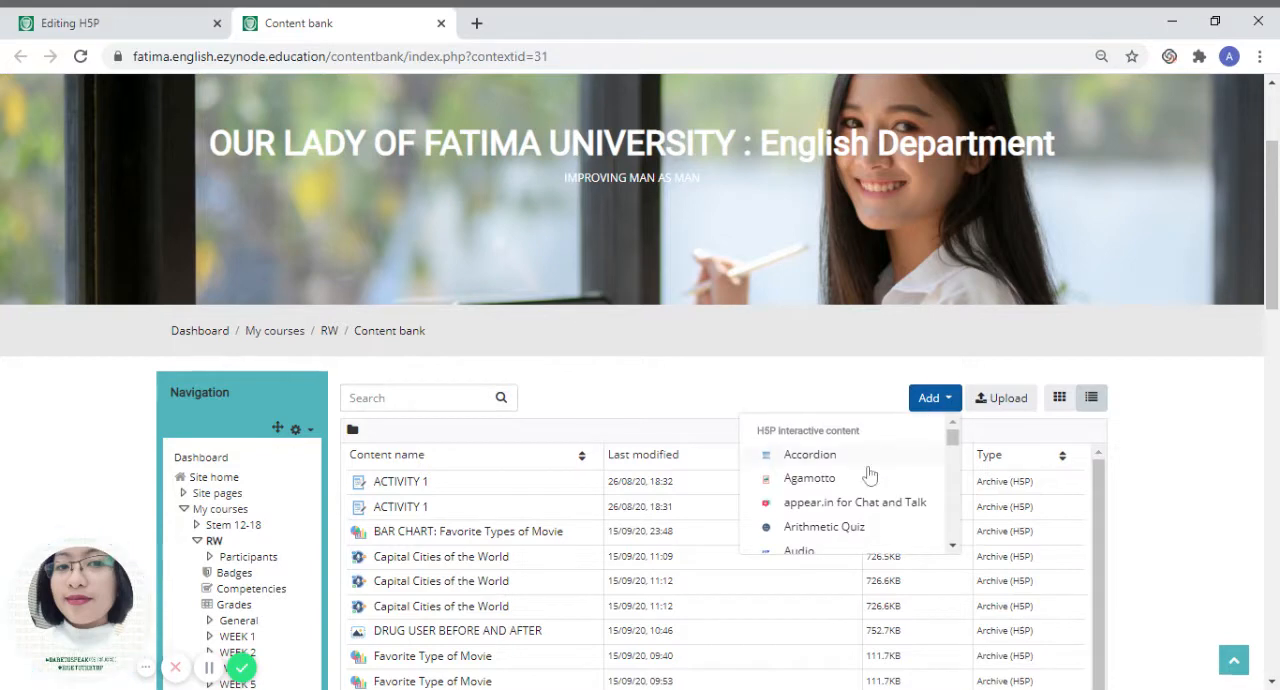
scroll(down, 3)
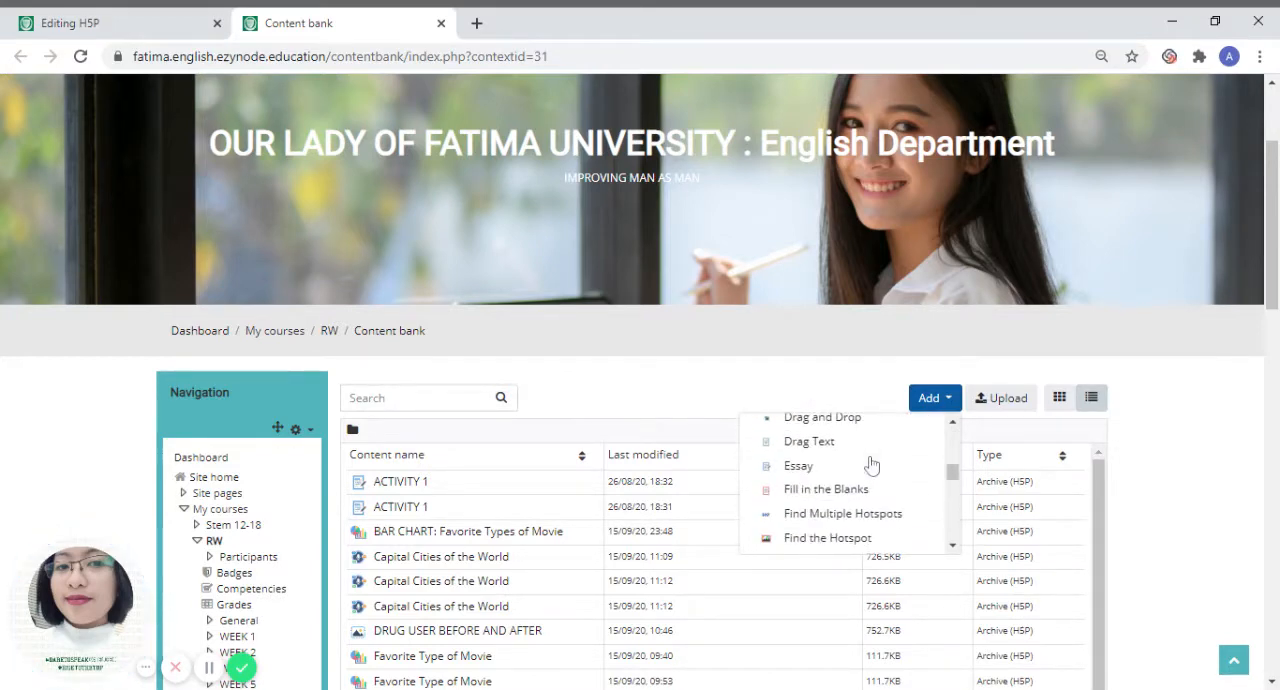
scroll(down, 3)
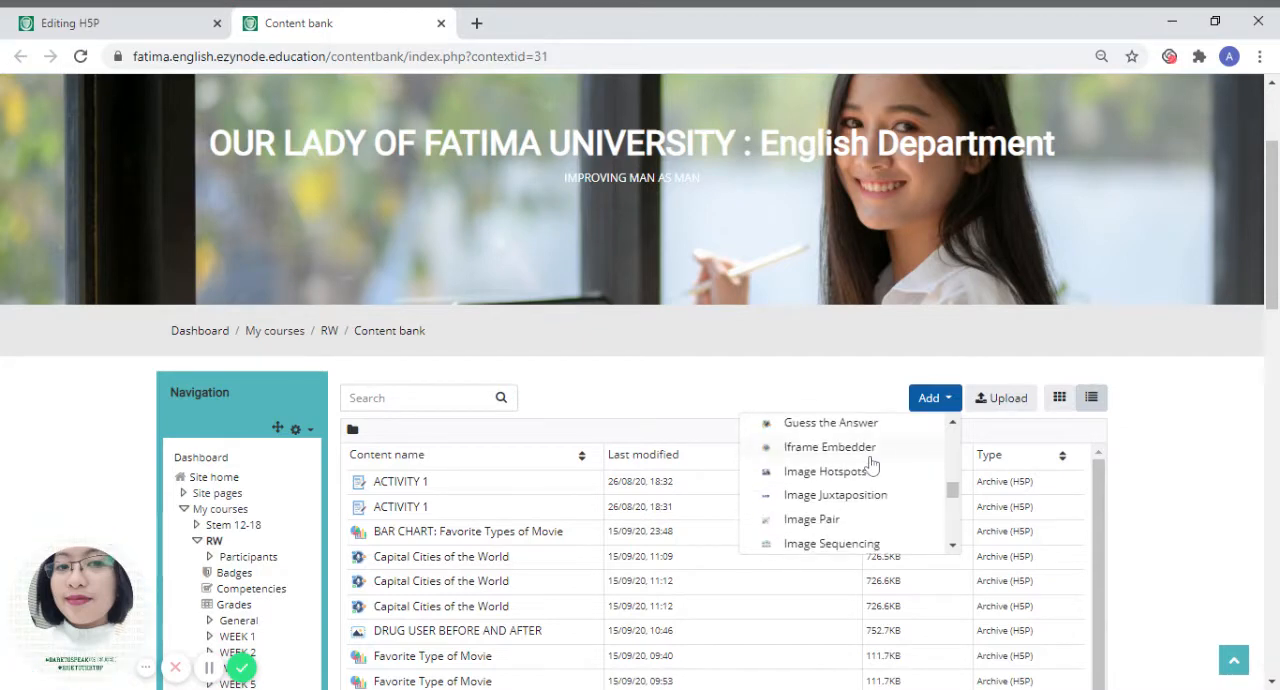
scroll(down, 3)
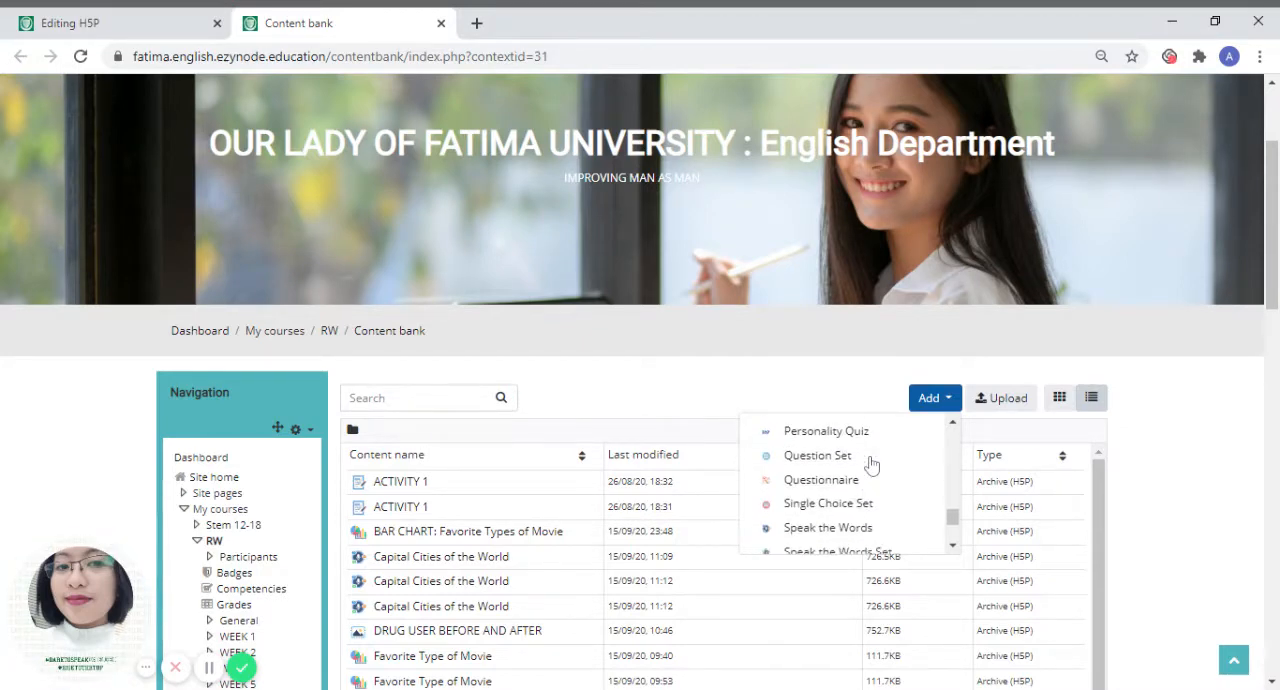
scroll(down, 3)
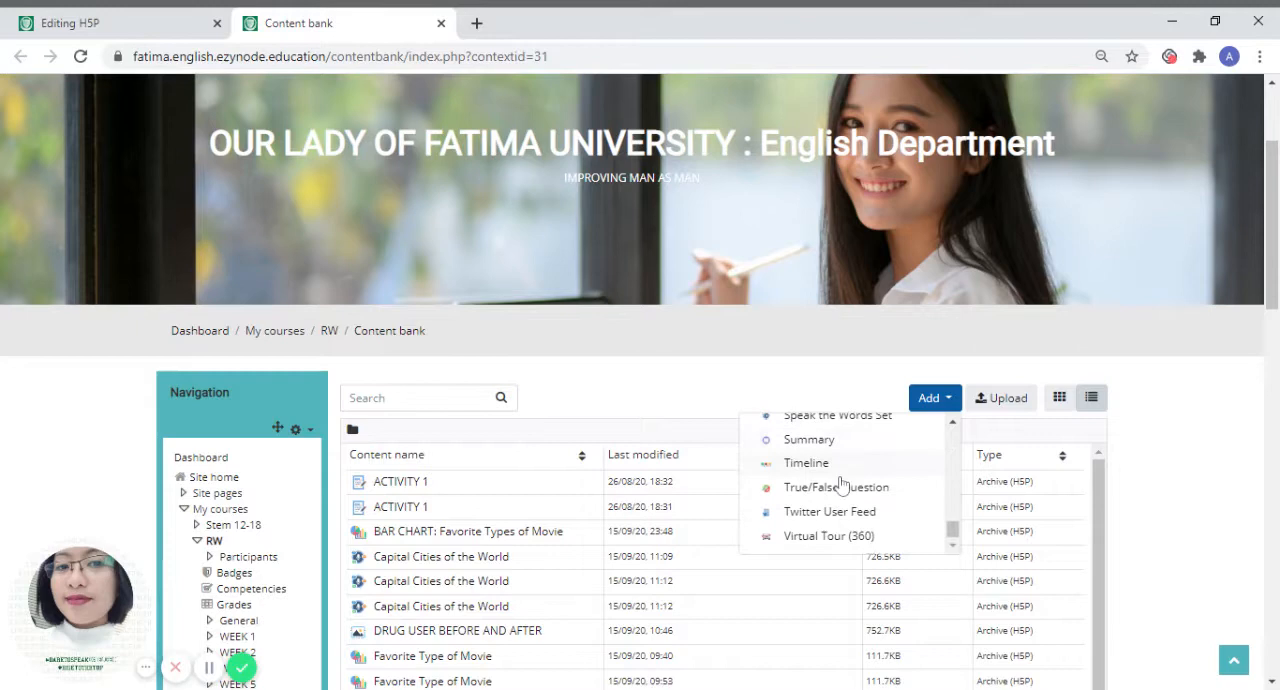
click(836, 488)
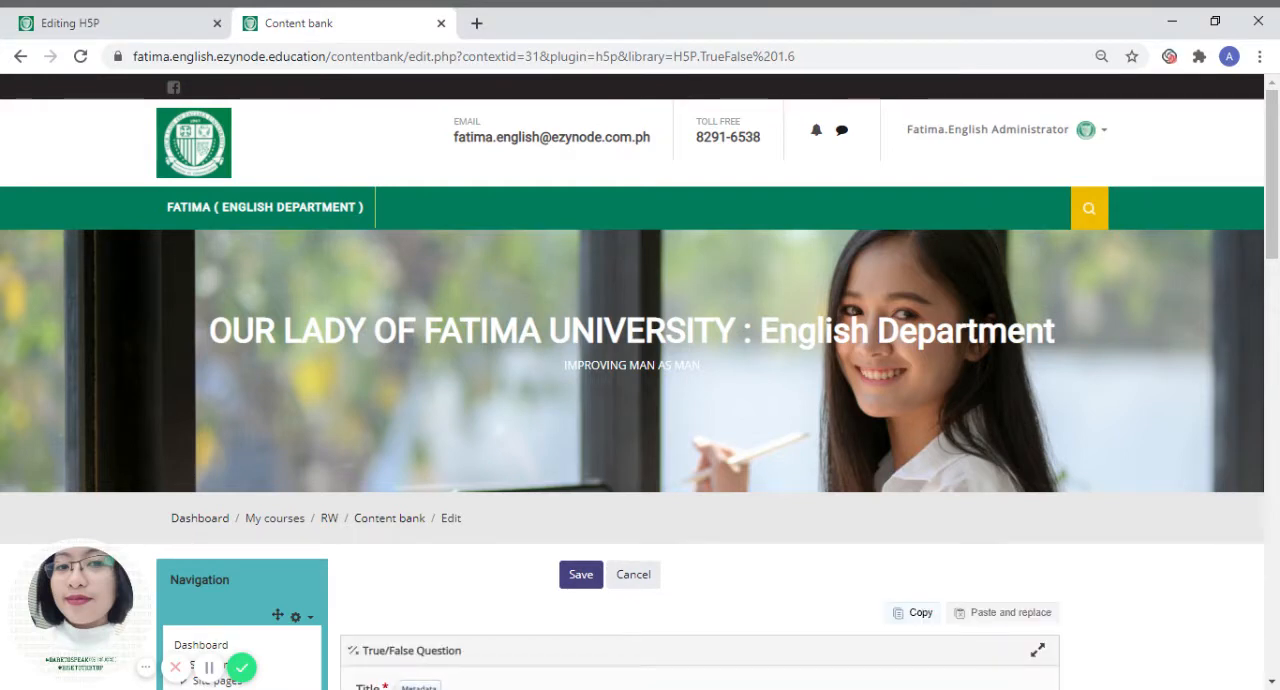
Enter TRUE OR FALSE as the question's title.
scroll(down, 3)
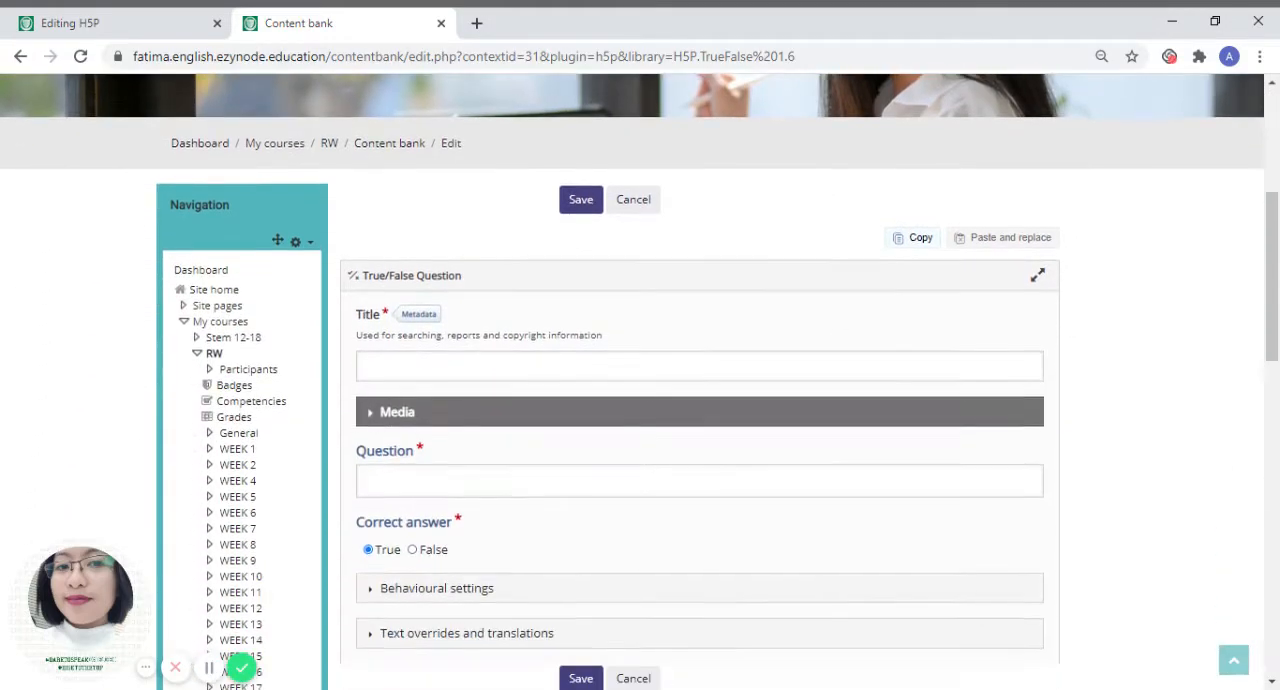
scroll(down, 3)
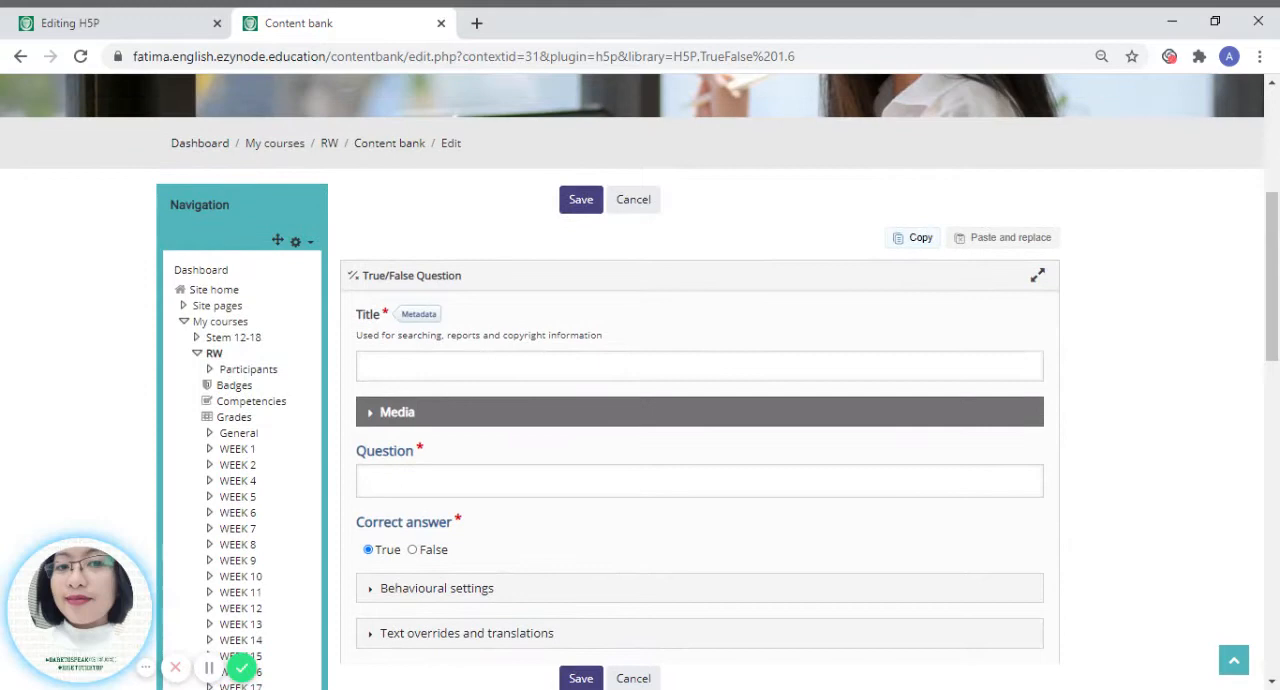
click(698, 364)
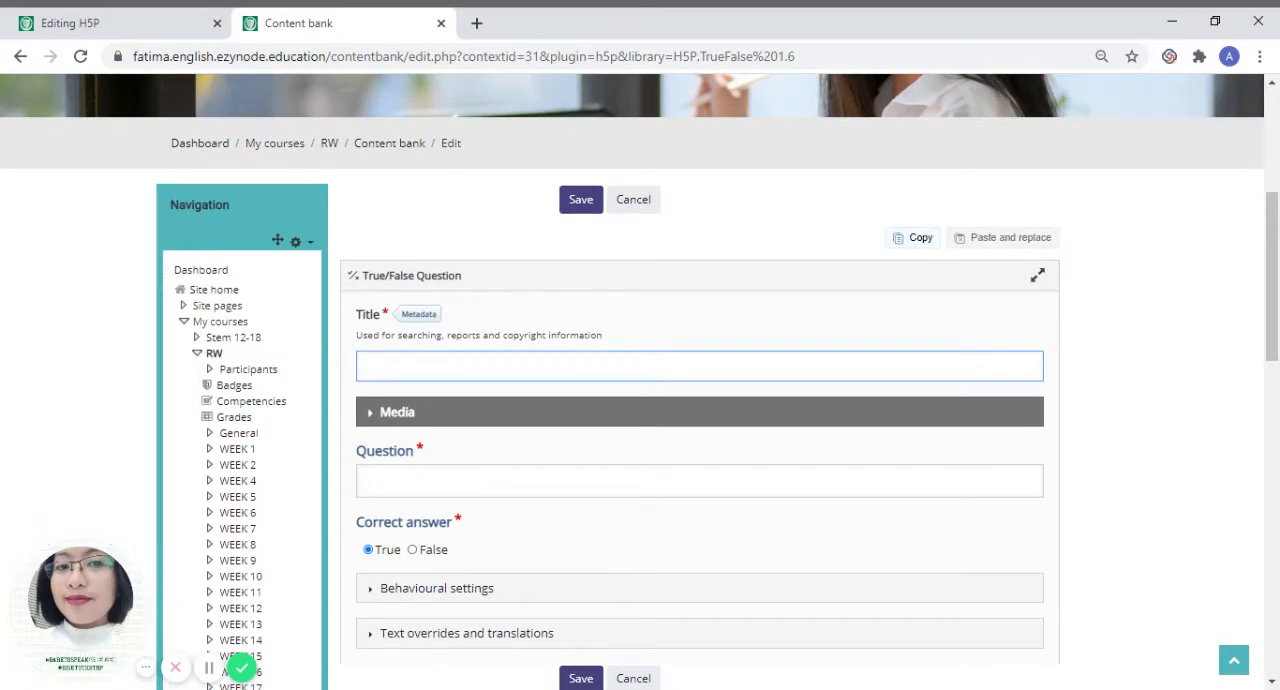
text(true o)
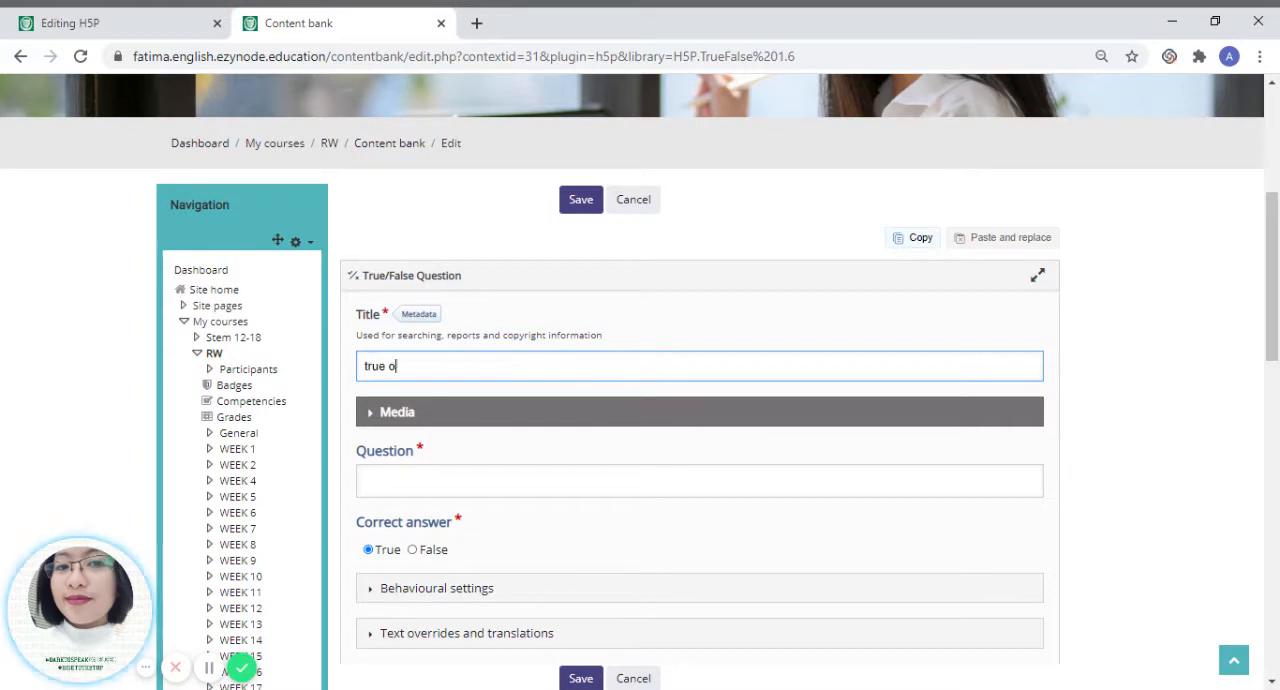
text(T)
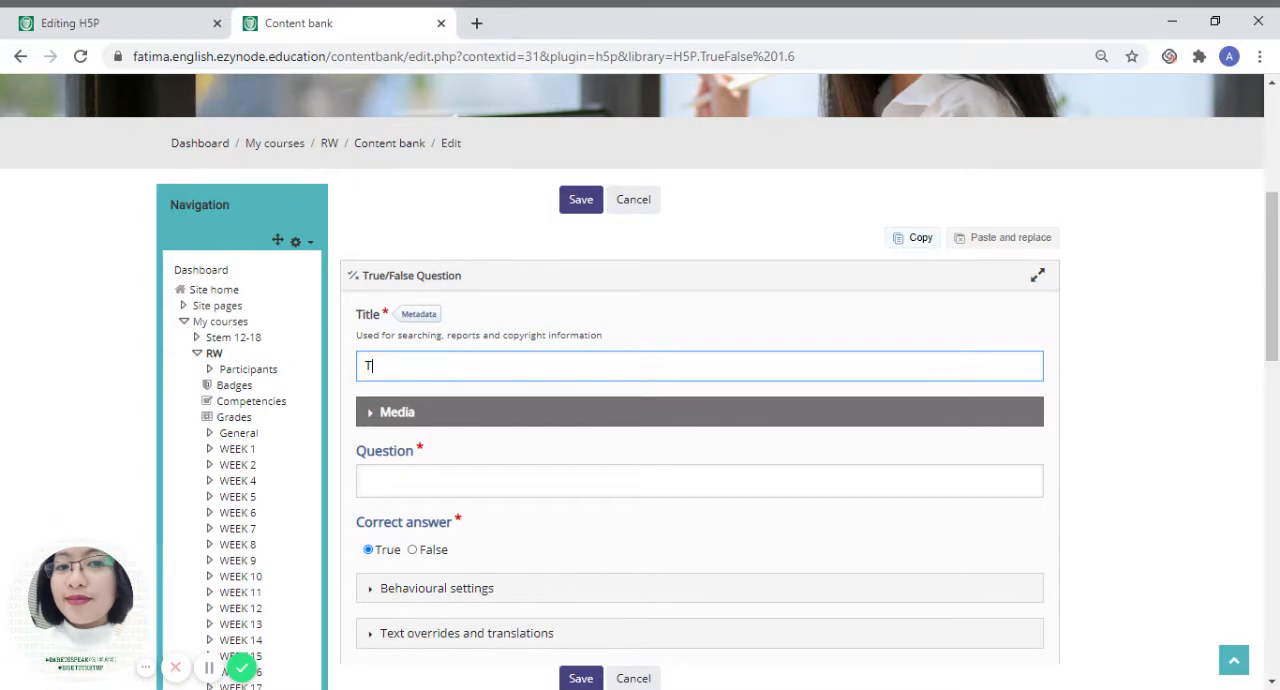
text(RUE O)
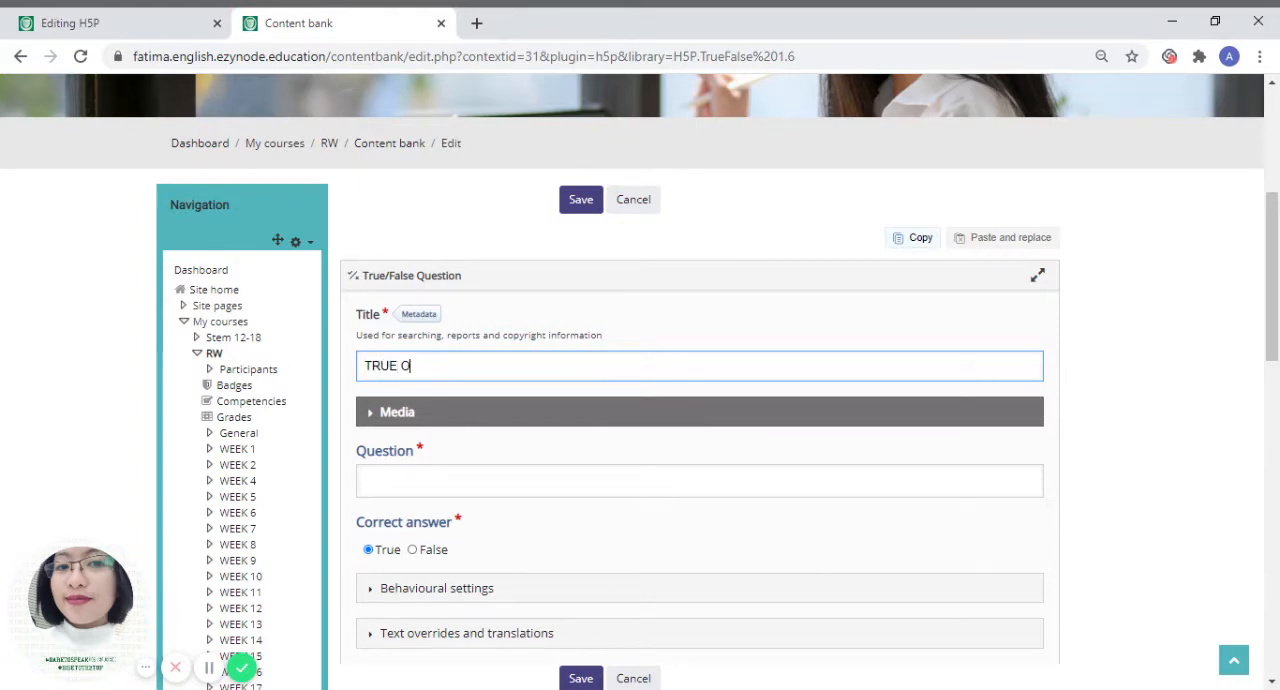
text(R FALSE)
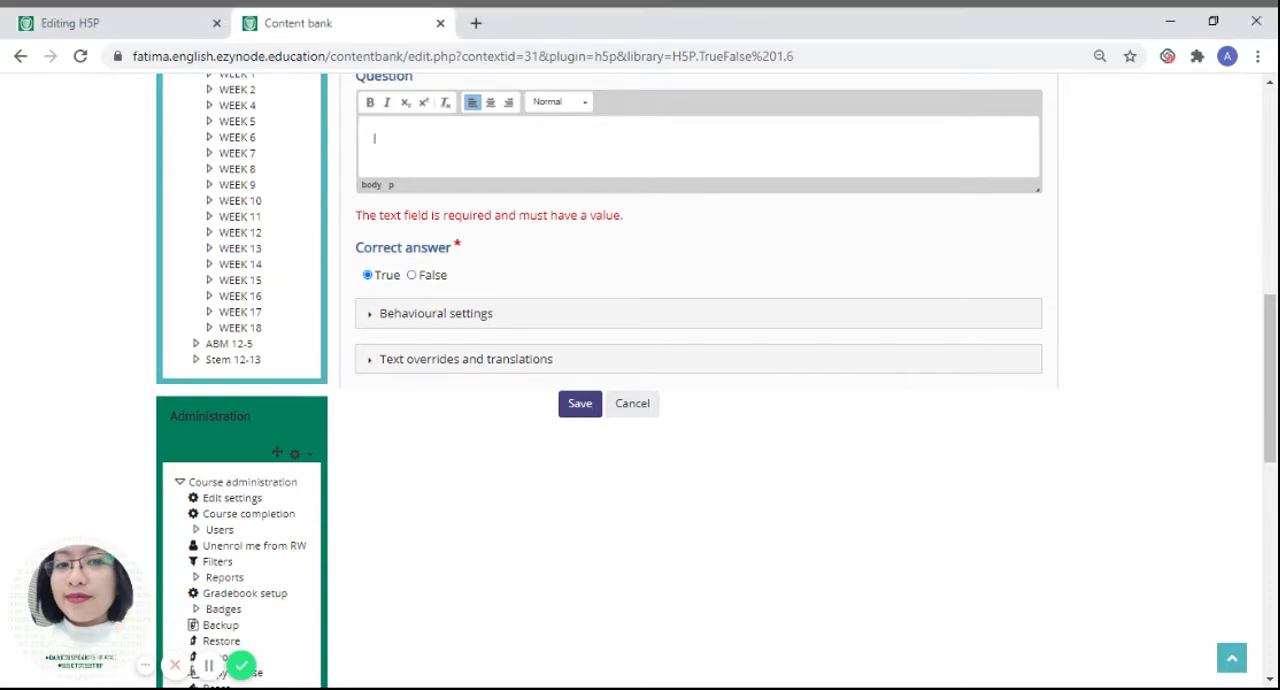
Write the question text 'Manila is the capital of the Philippines.'.
text(mANILA)
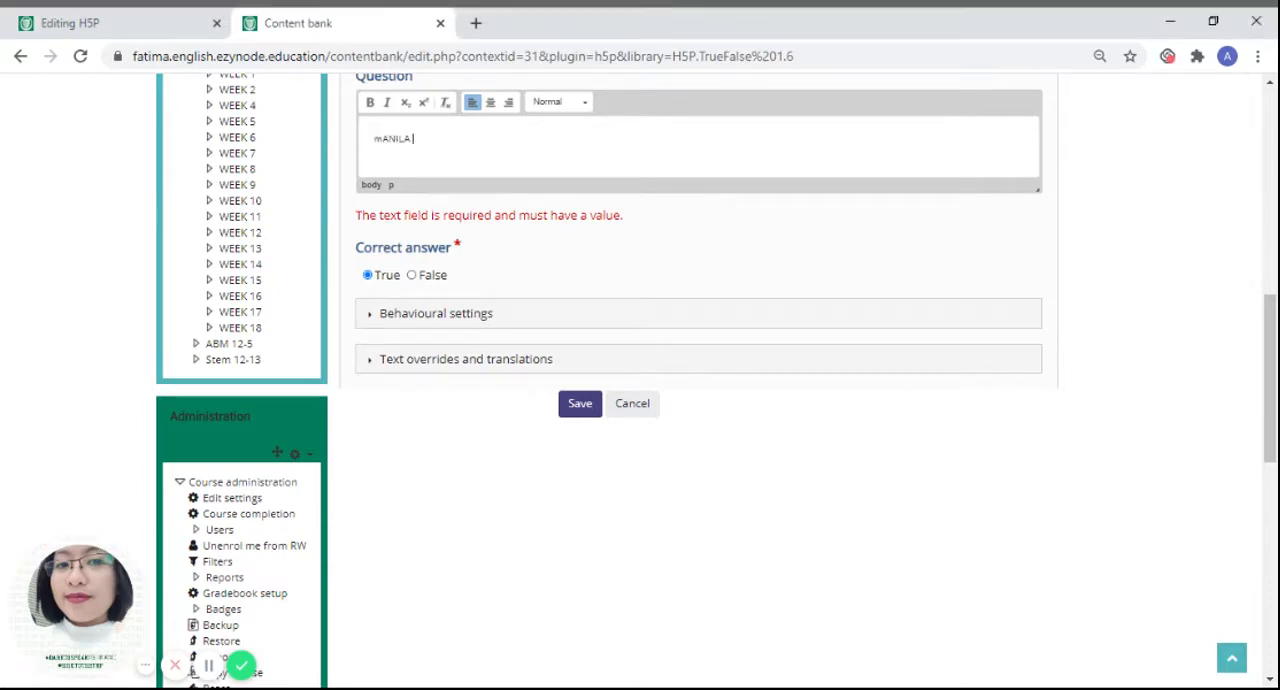
text(Manila)
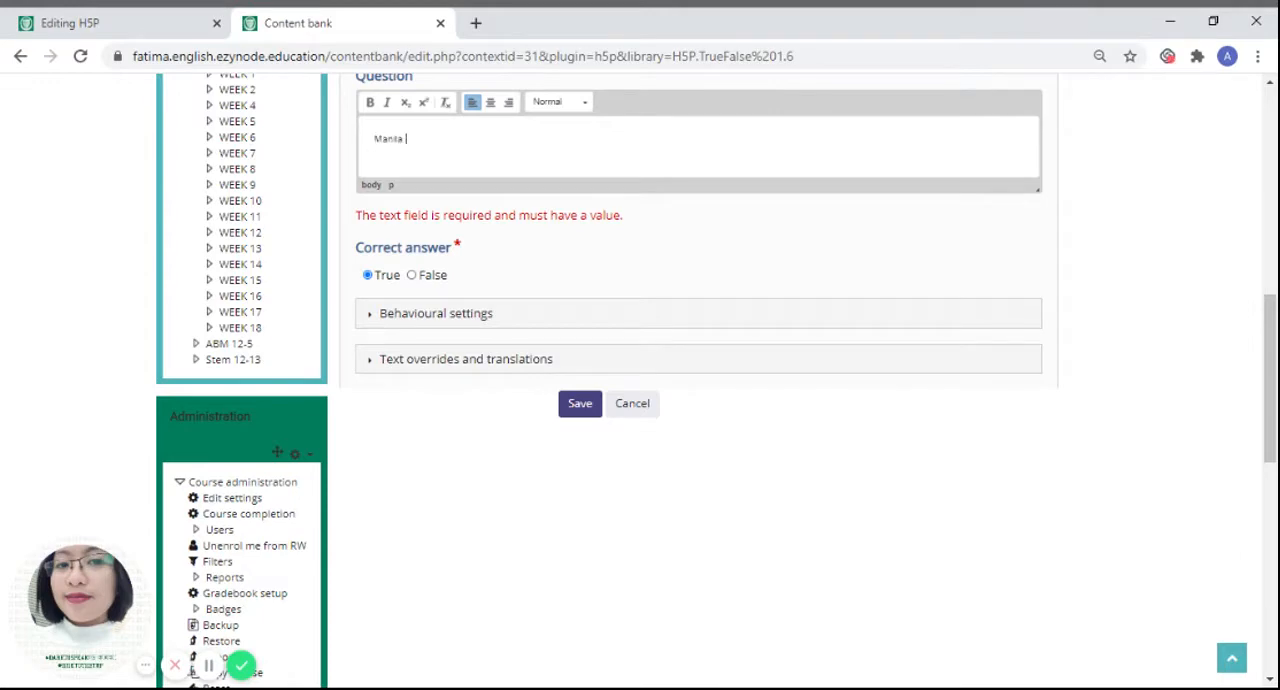
text(is the ca)
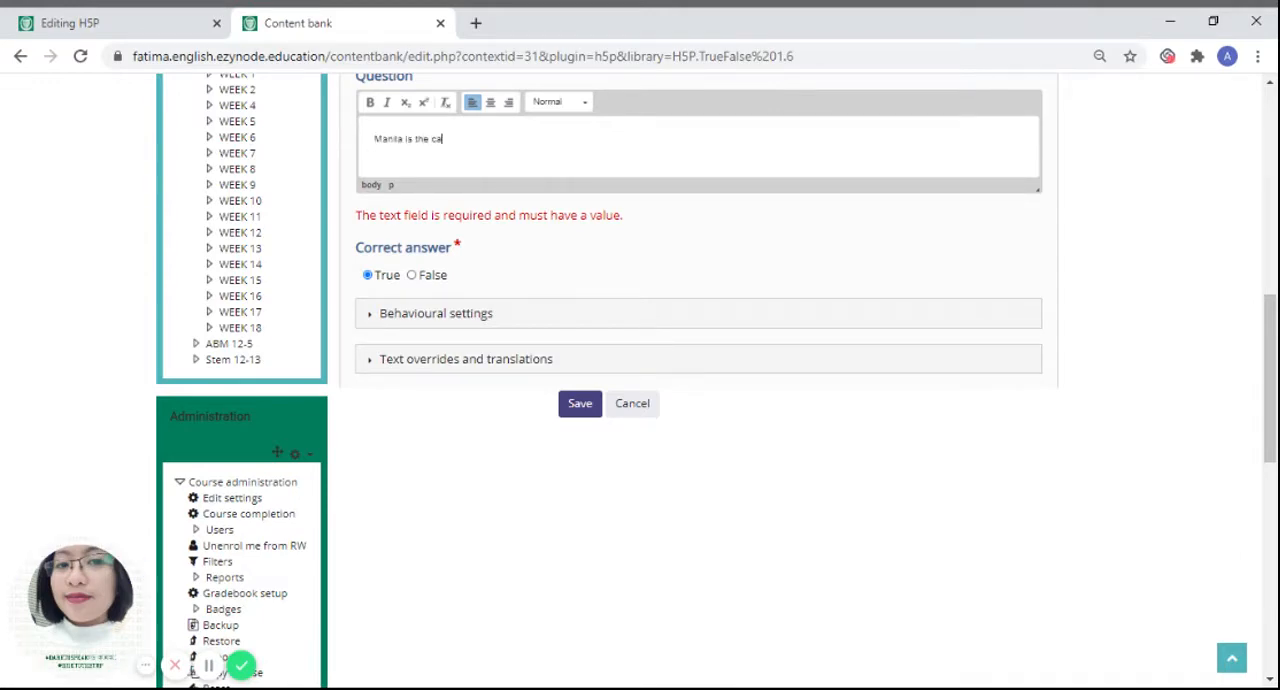
text(pital of the P)
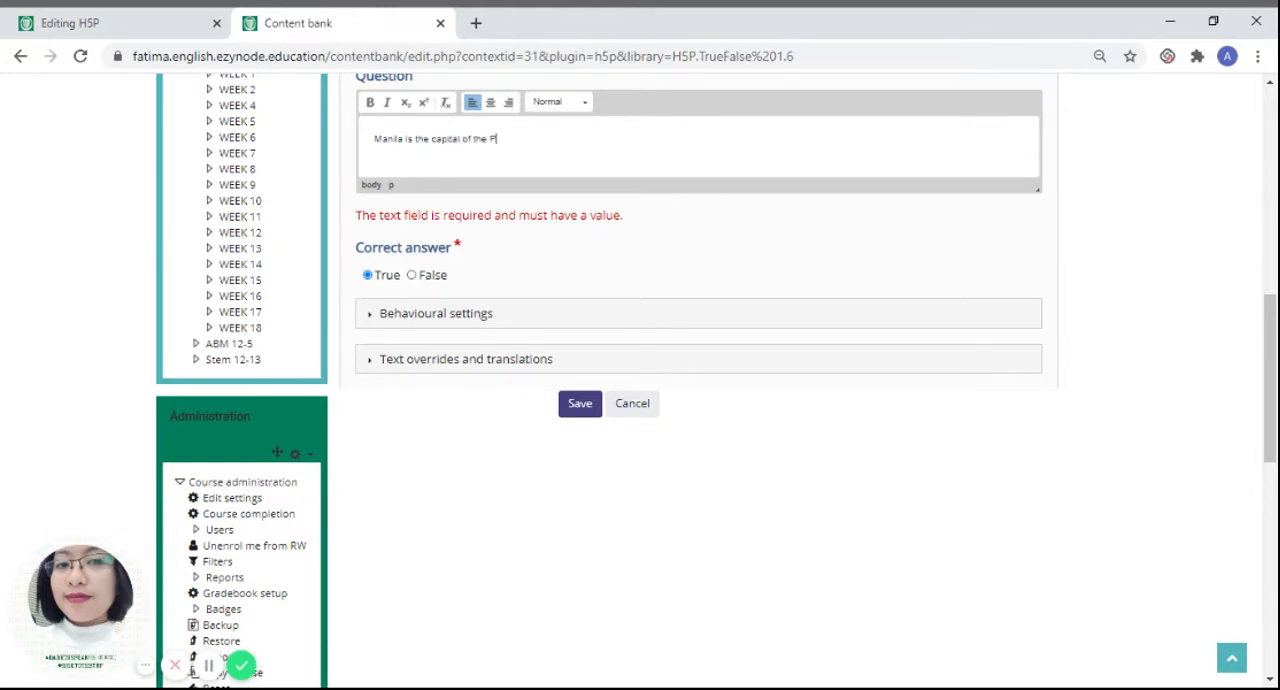
text(hilippines.)
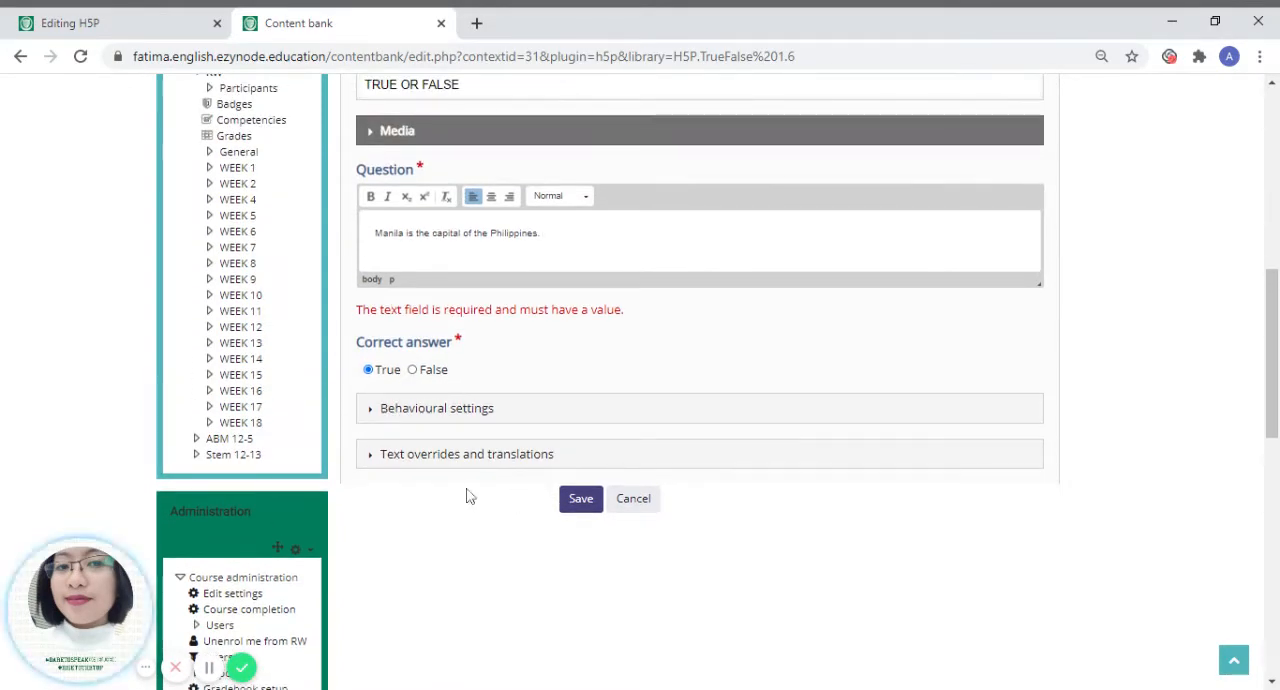
click(436, 408)
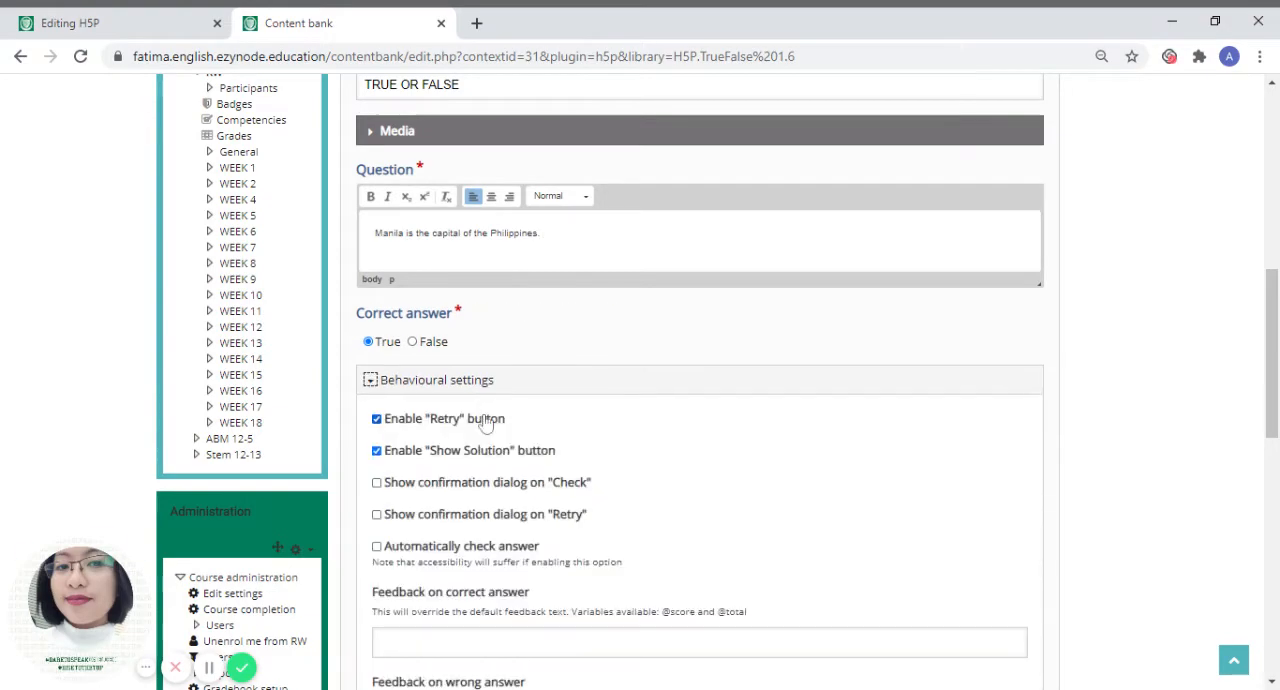
scroll(down, 3)
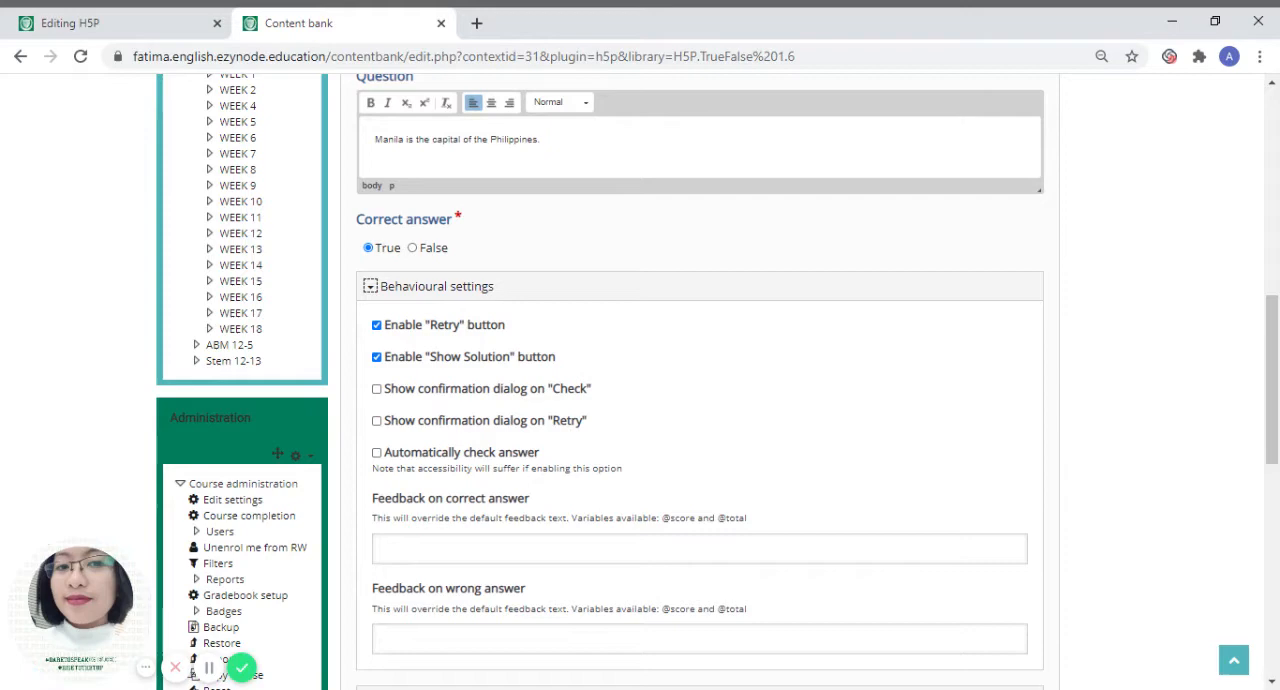
click(700, 548)
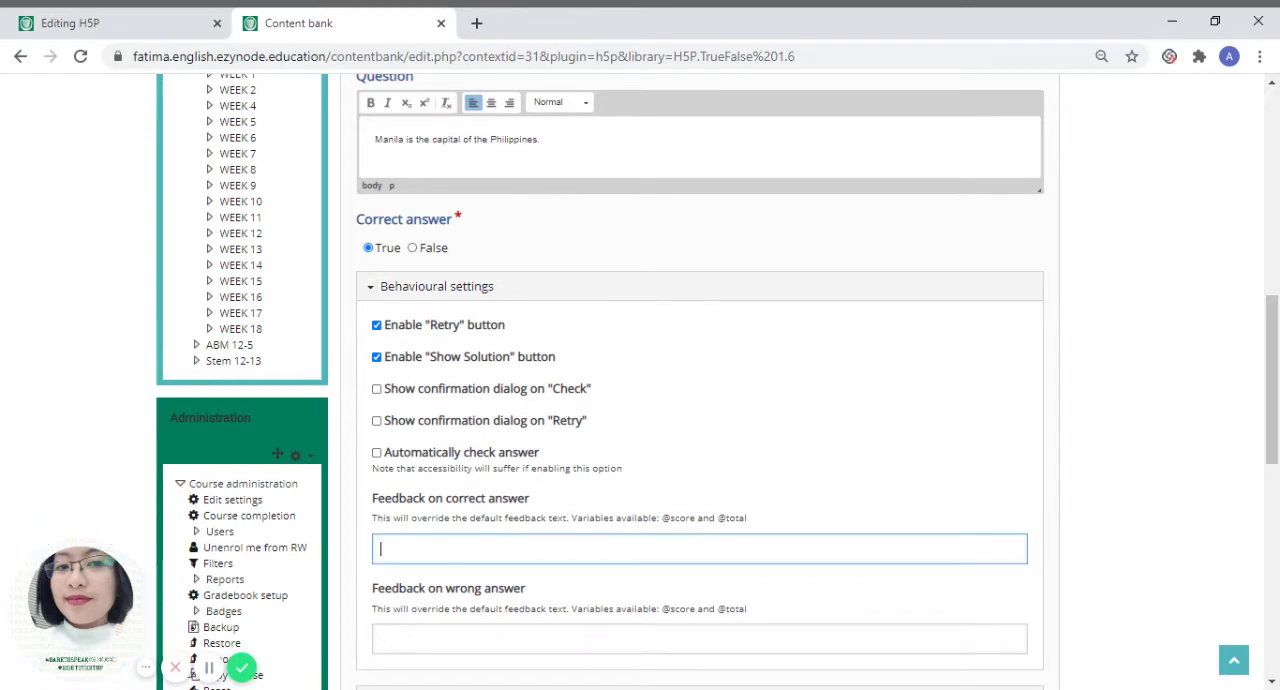
scroll(down, 3)
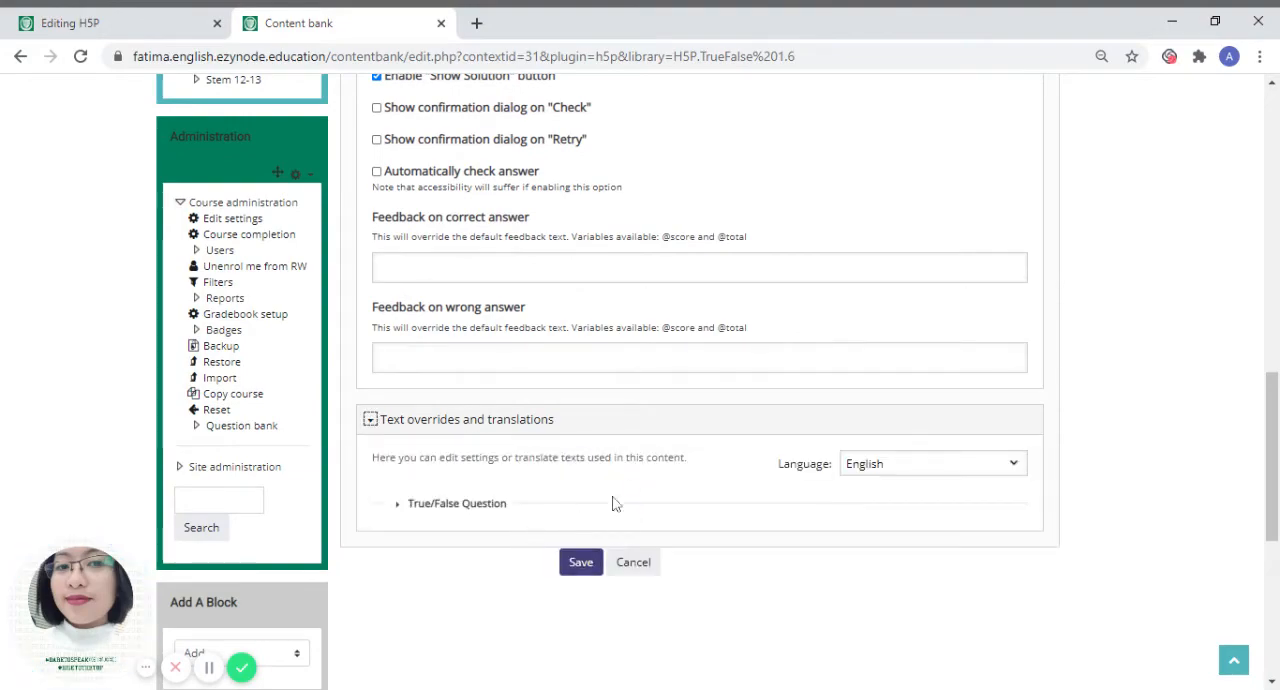
scroll(up, 3)
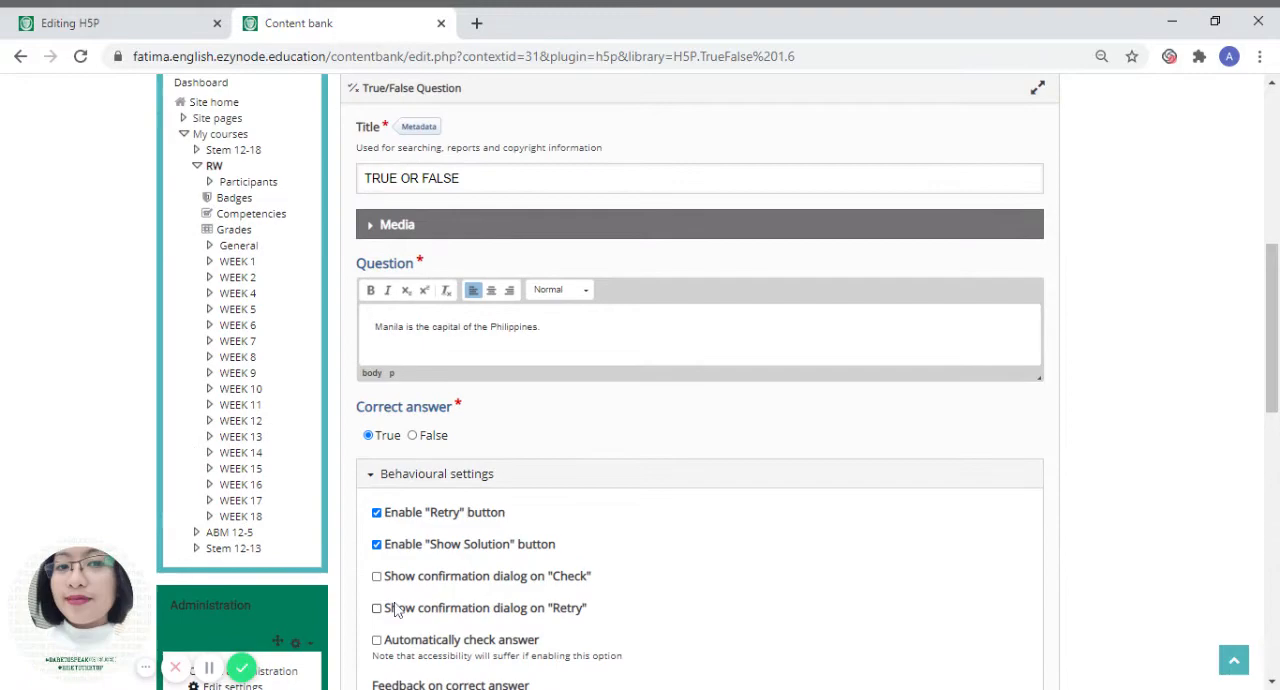
scroll(down, 3)
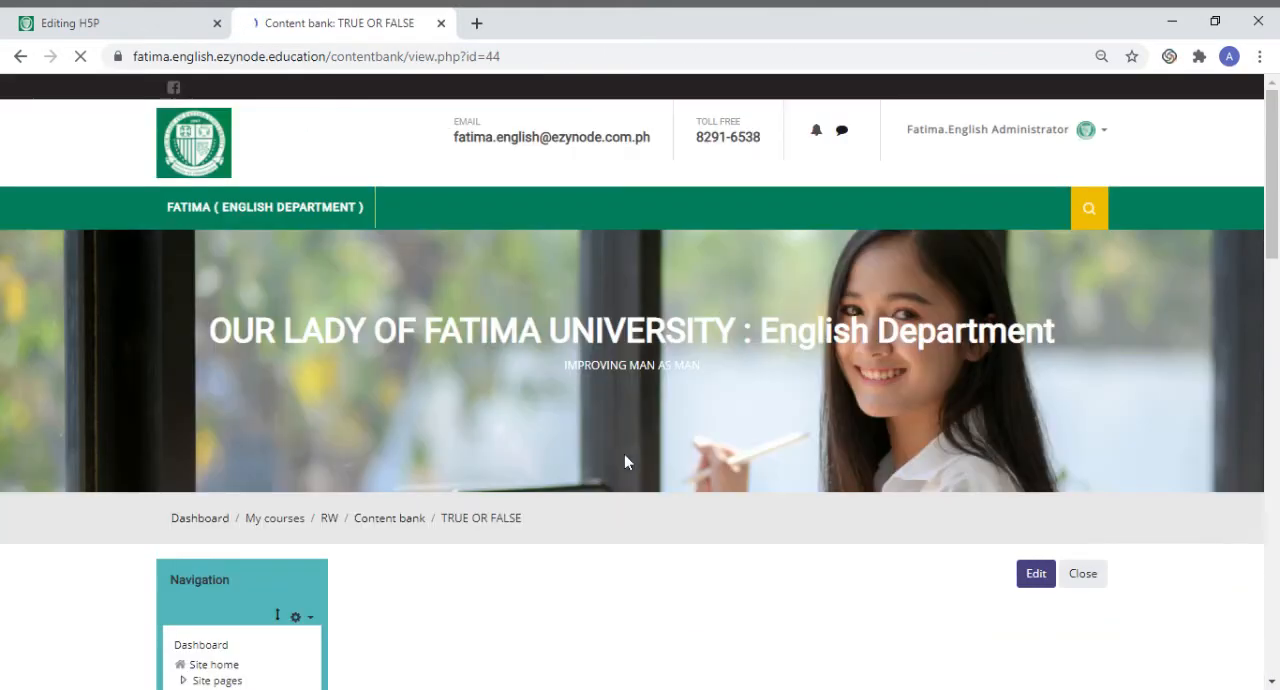
Answer True in the saved question's preview to test it.
scroll(down, 3)
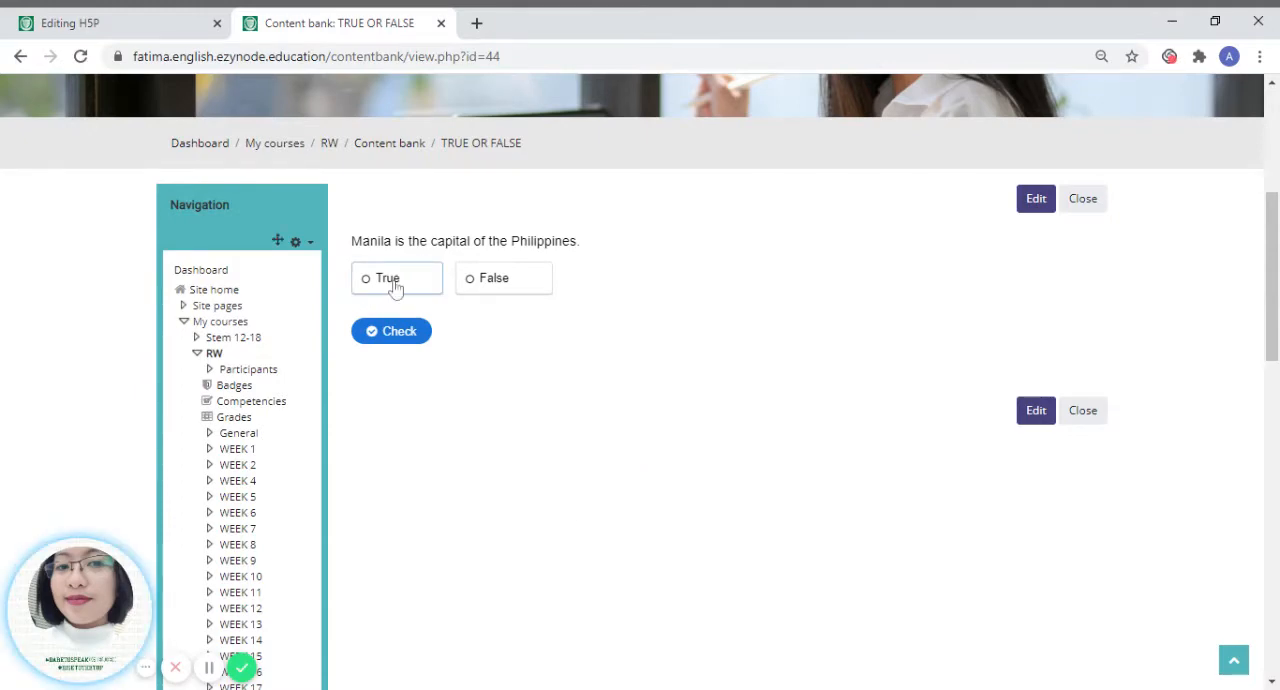
click(392, 332)
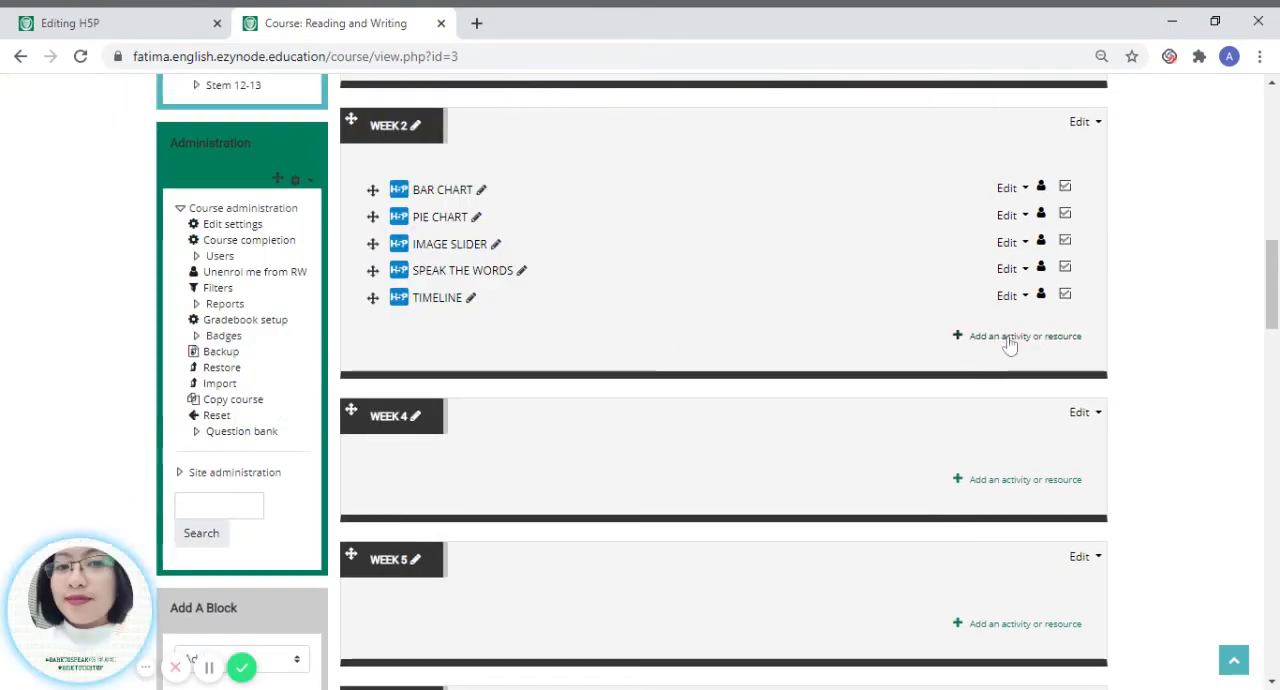
Add an H5P activity to Week 2 of the Reading and Writing course.
click(1024, 336)
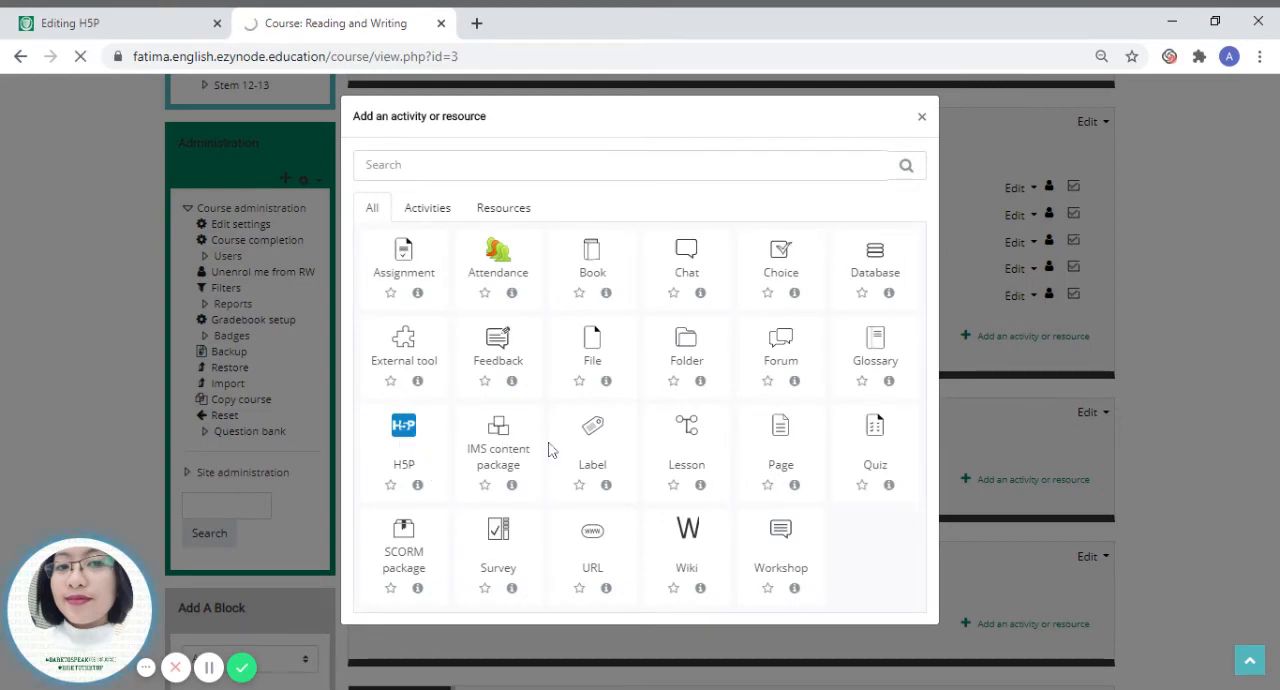
mouse_move(378, 490)
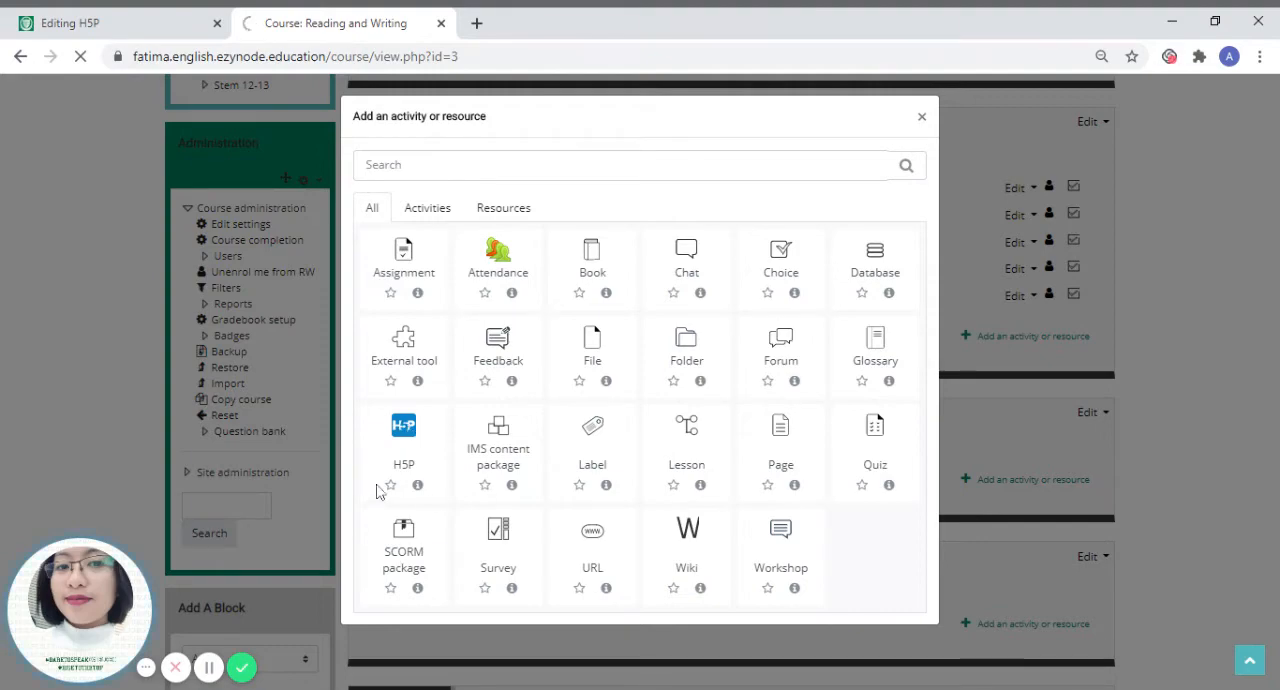
click(404, 424)
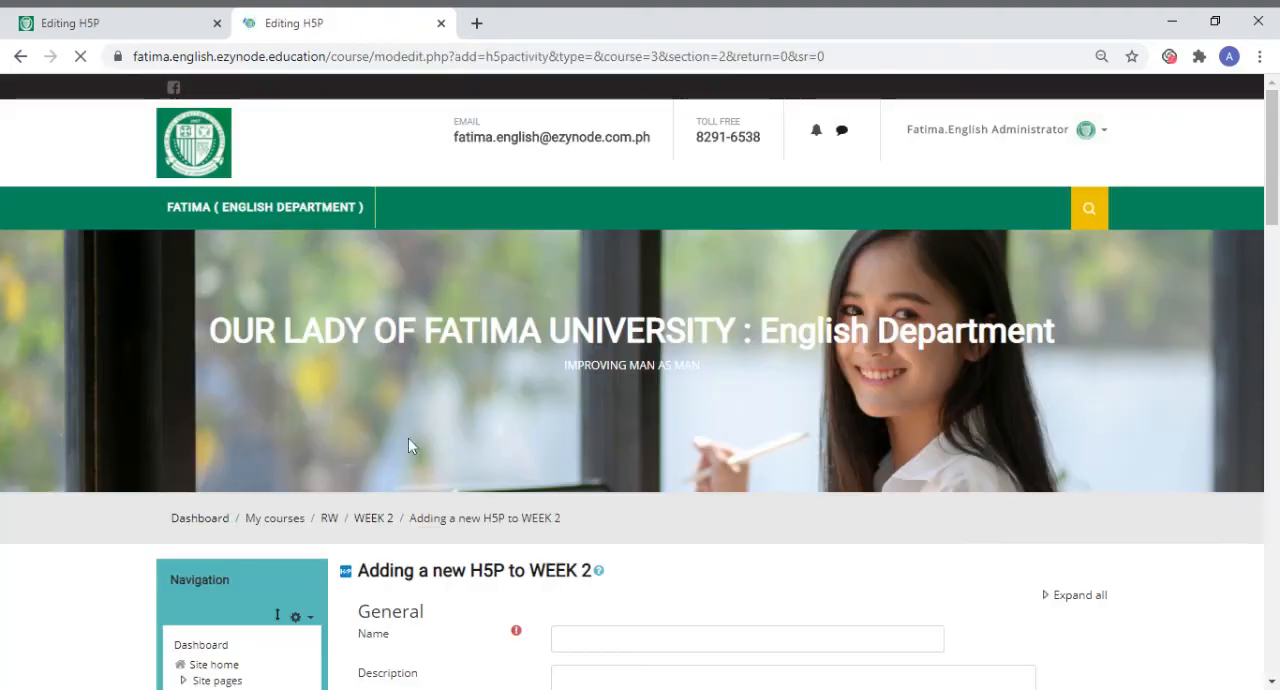
Select the TRUE OR FALSE question from the content bank as the package file.
scroll(down, 3)
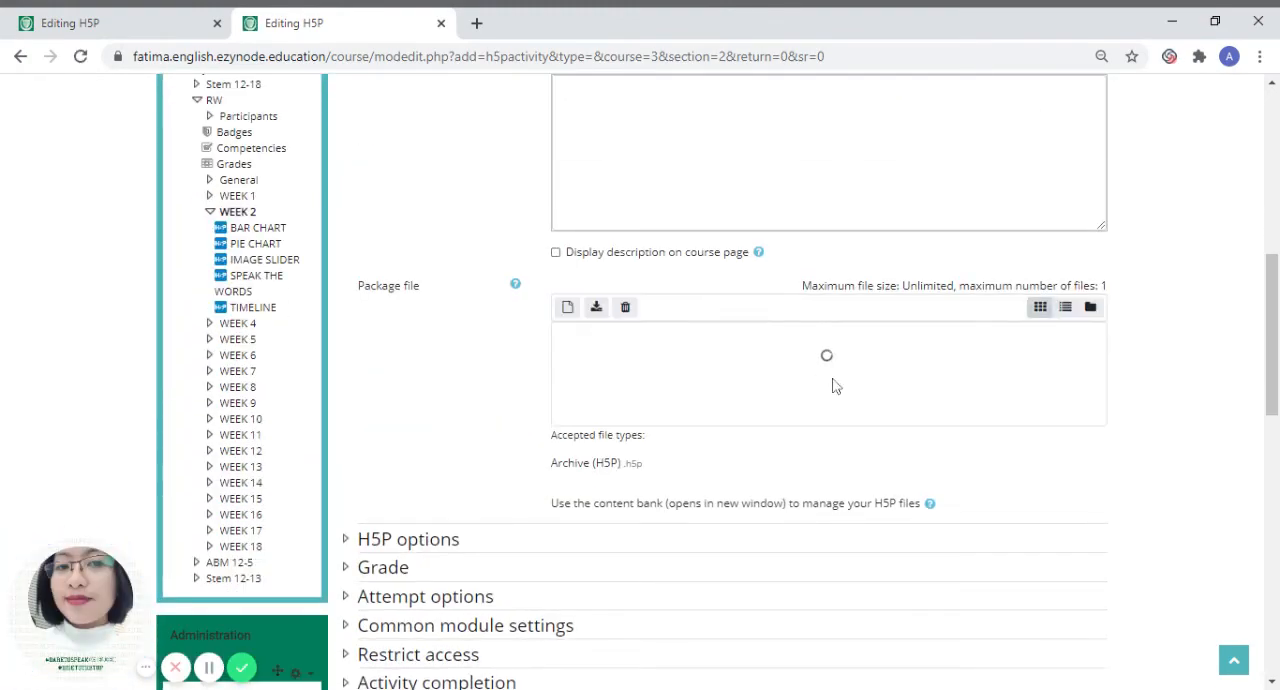
click(568, 308)
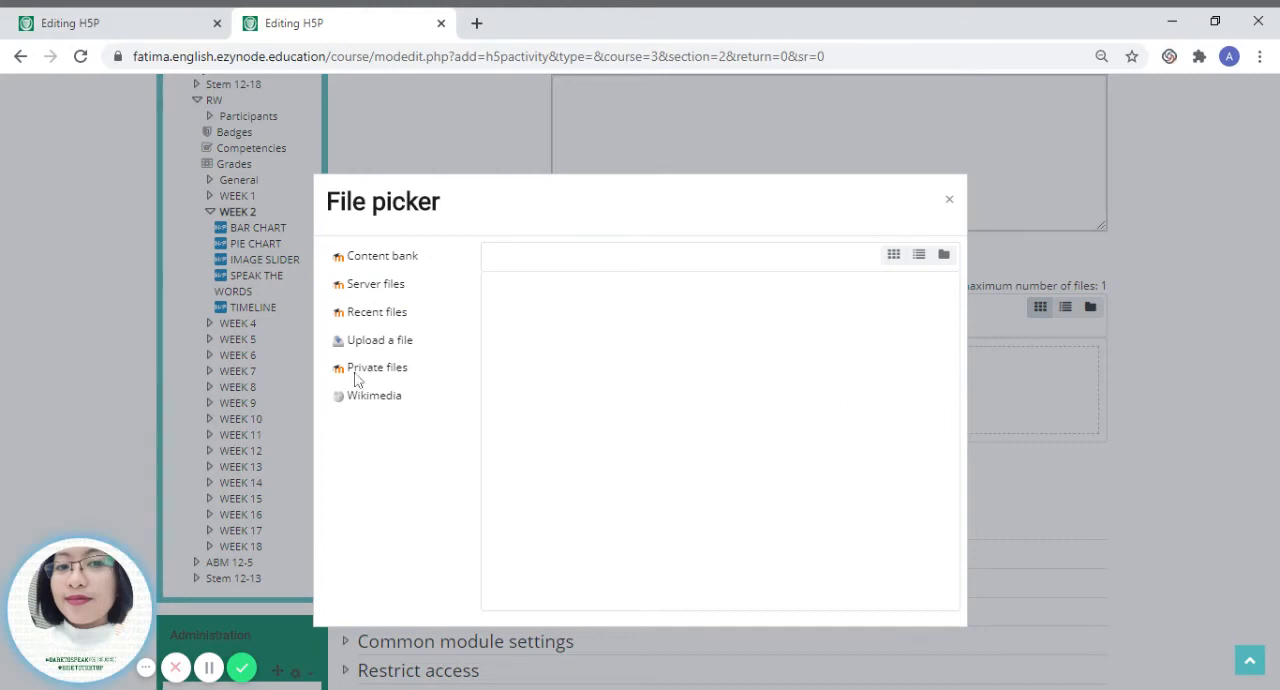
click(380, 254)
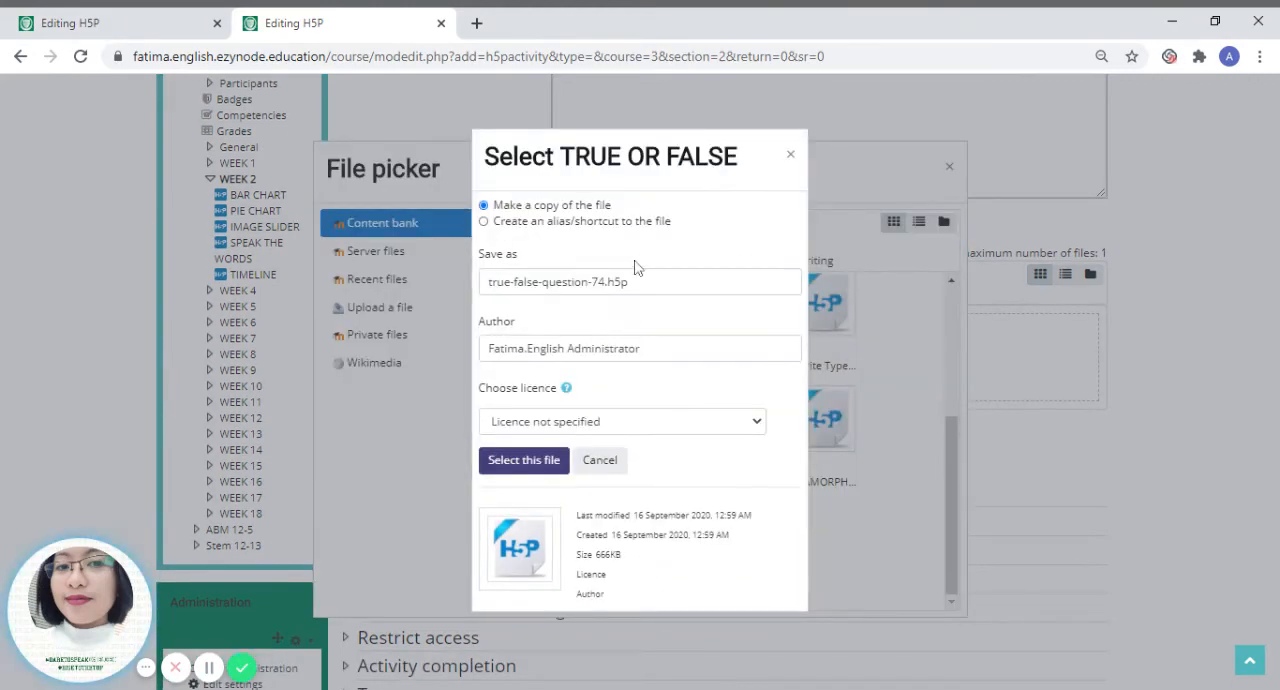
click(524, 460)
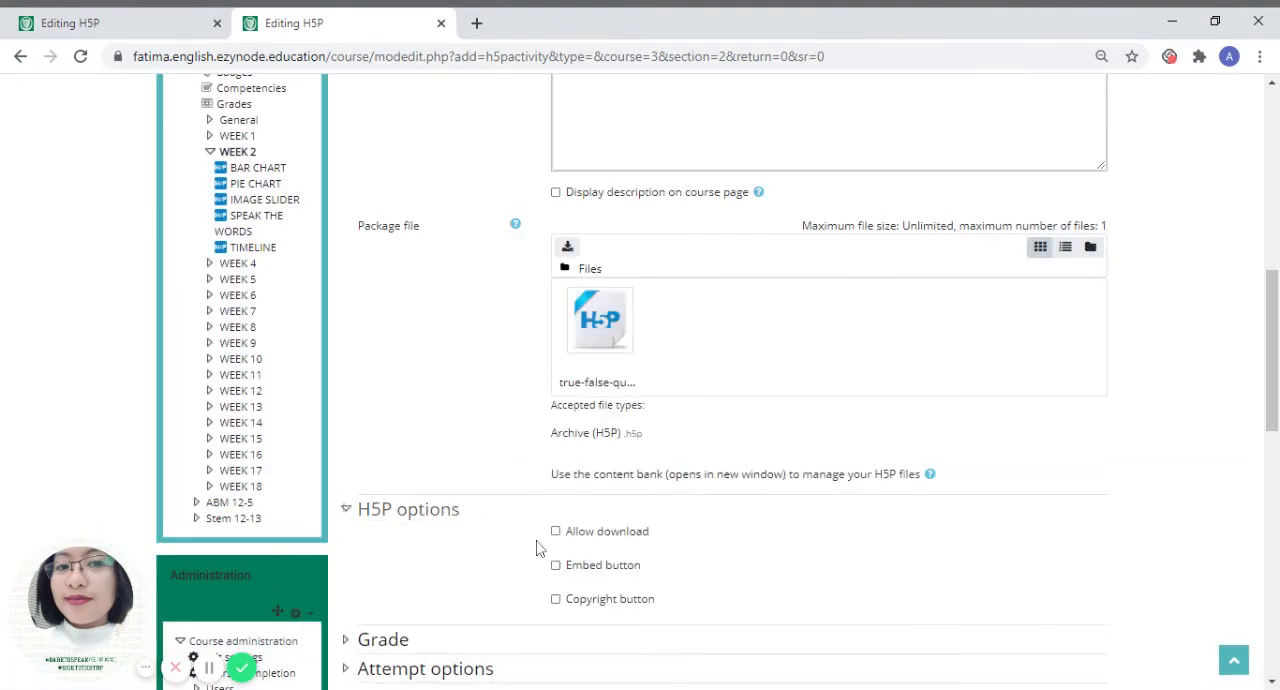
click(556, 564)
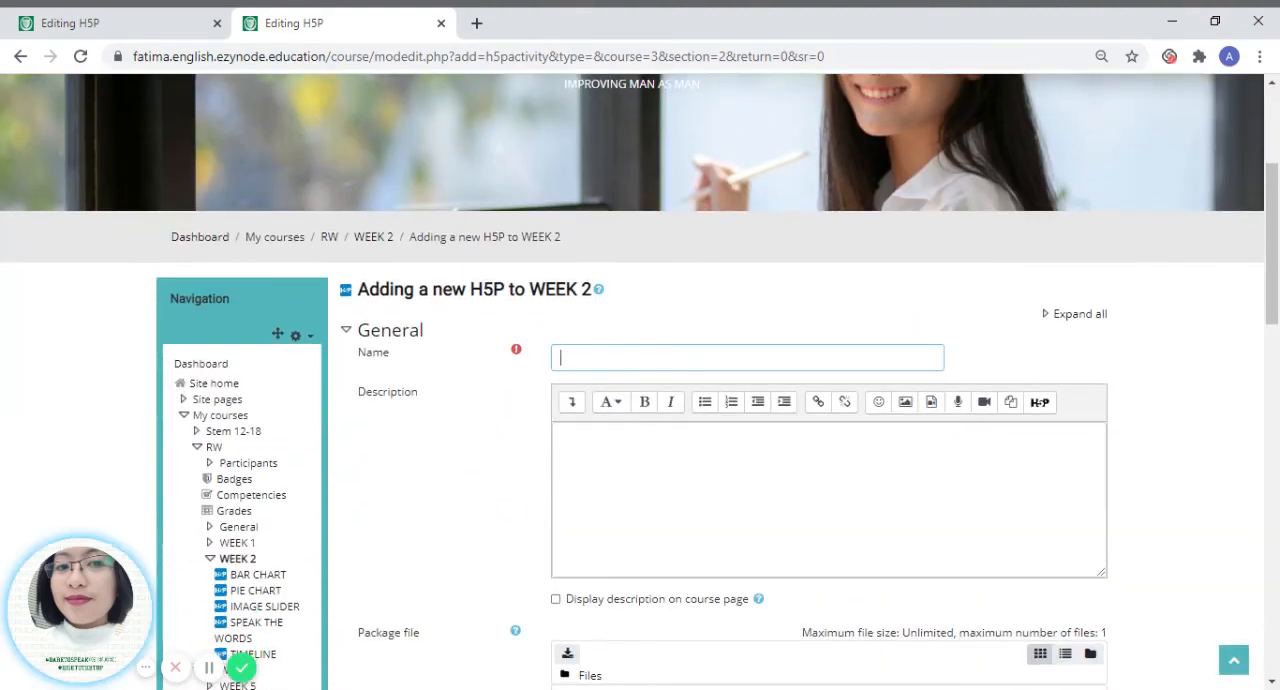
Name the activity TRUE OR FALSE QUESTIONS, enable the Embed button, and expand Grade.
text(TRUE OR FALSE Q)
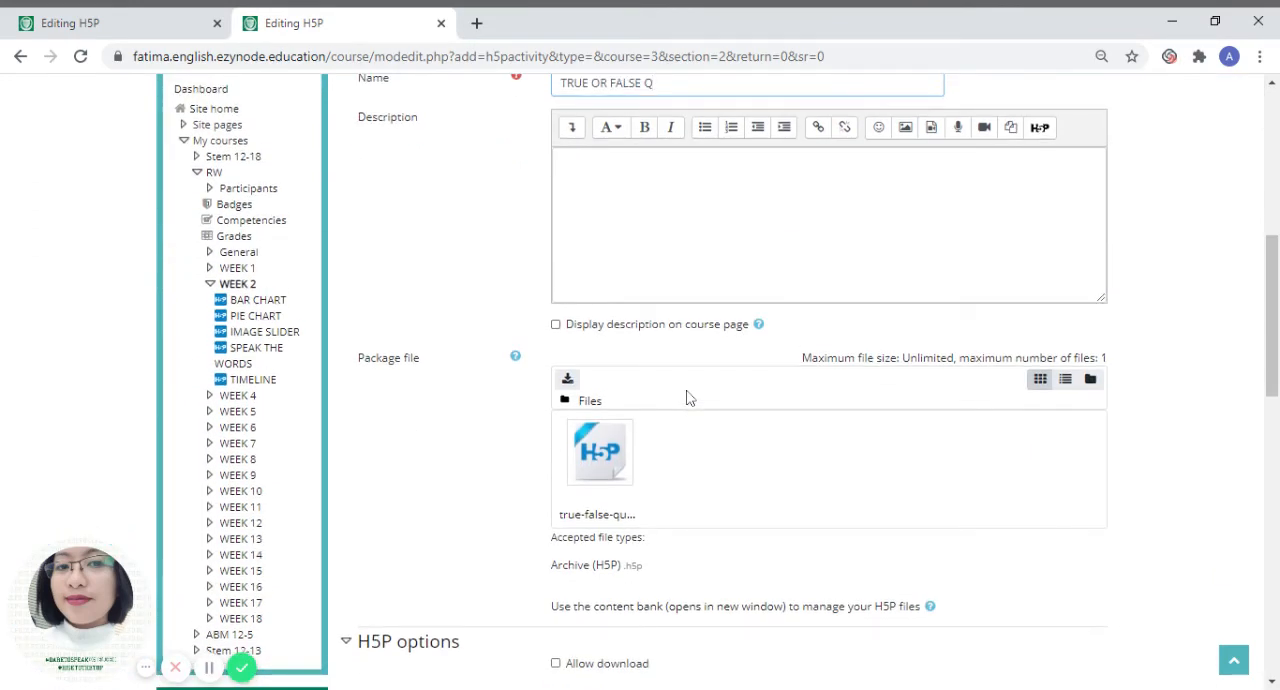
text(UESTIO)
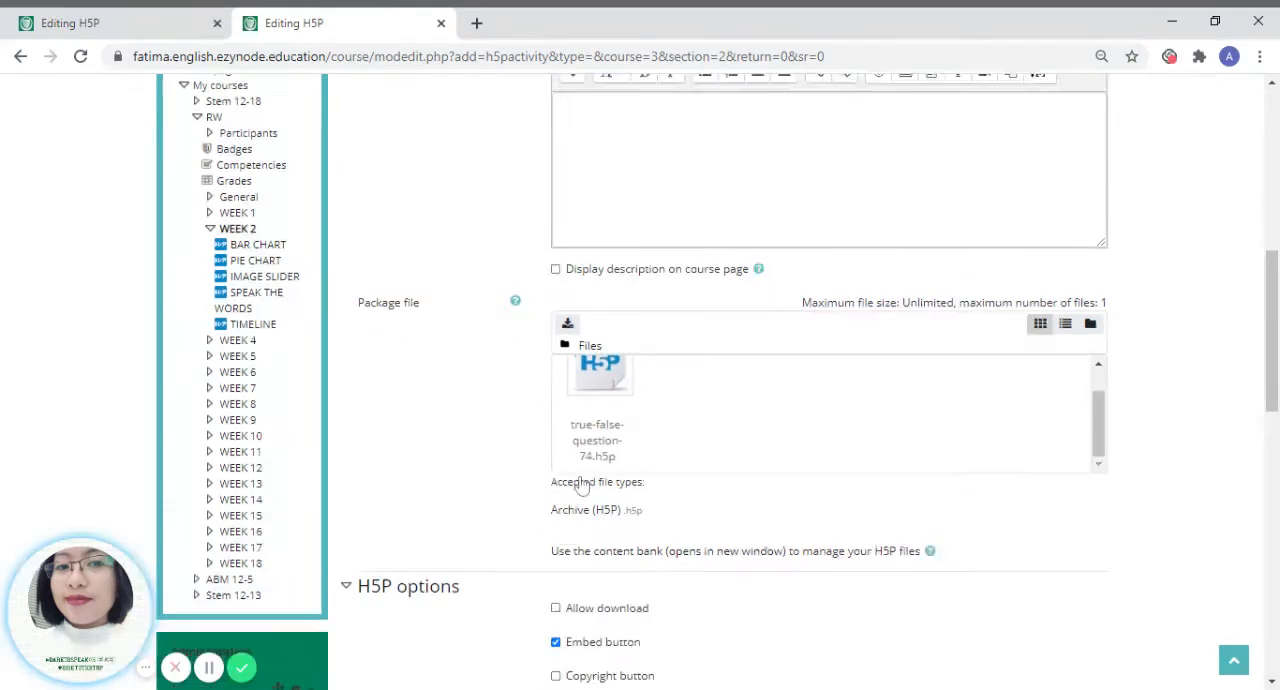
scroll(down, 3)
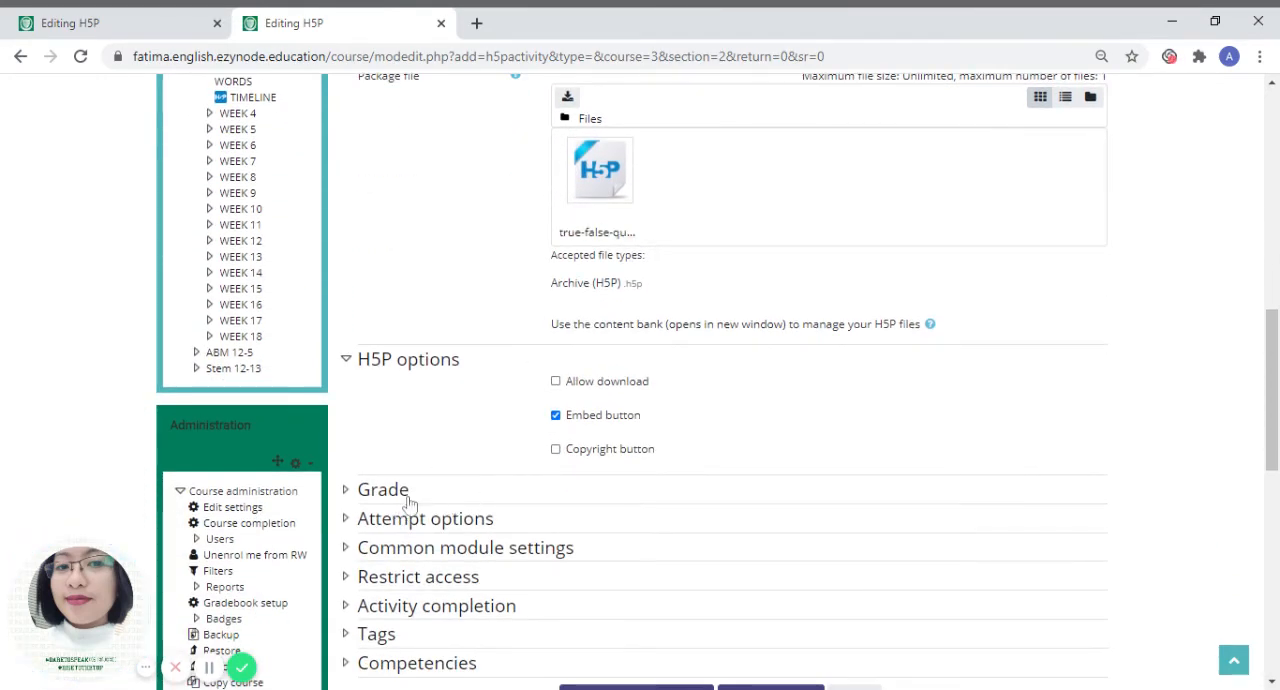
click(384, 488)
text(10)
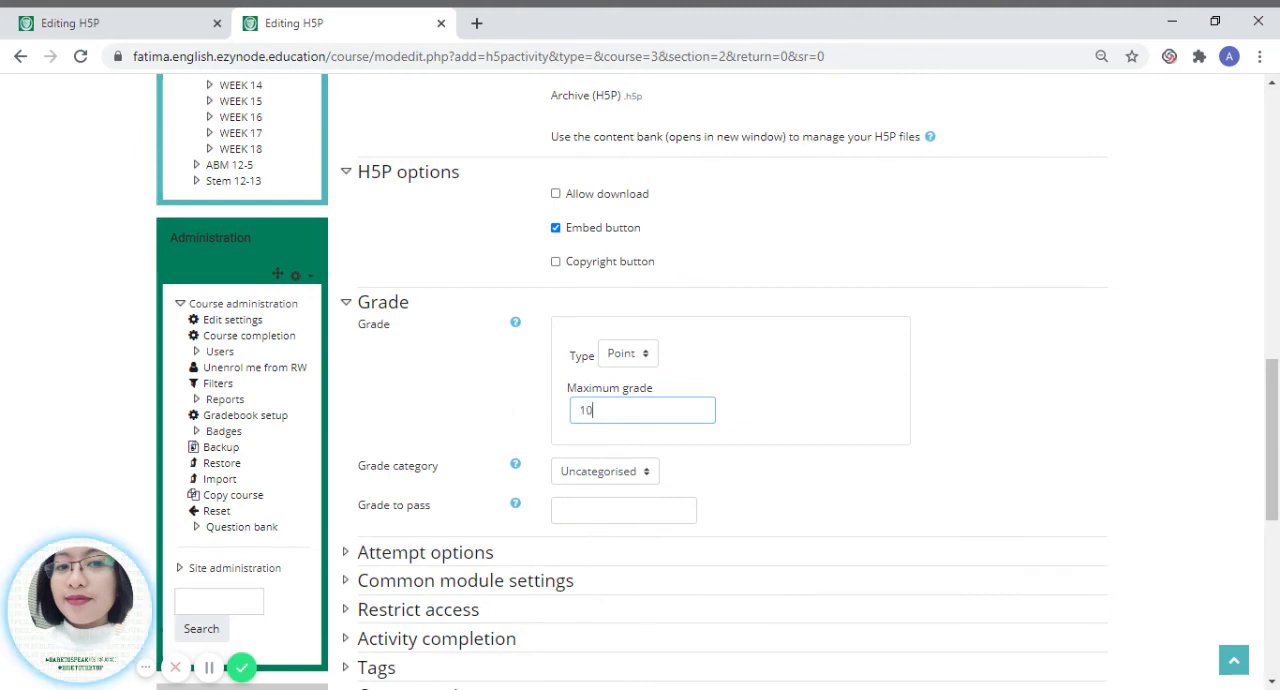
Set the grade to pass to 5 out of a maximum grade of 10.
click(624, 510)
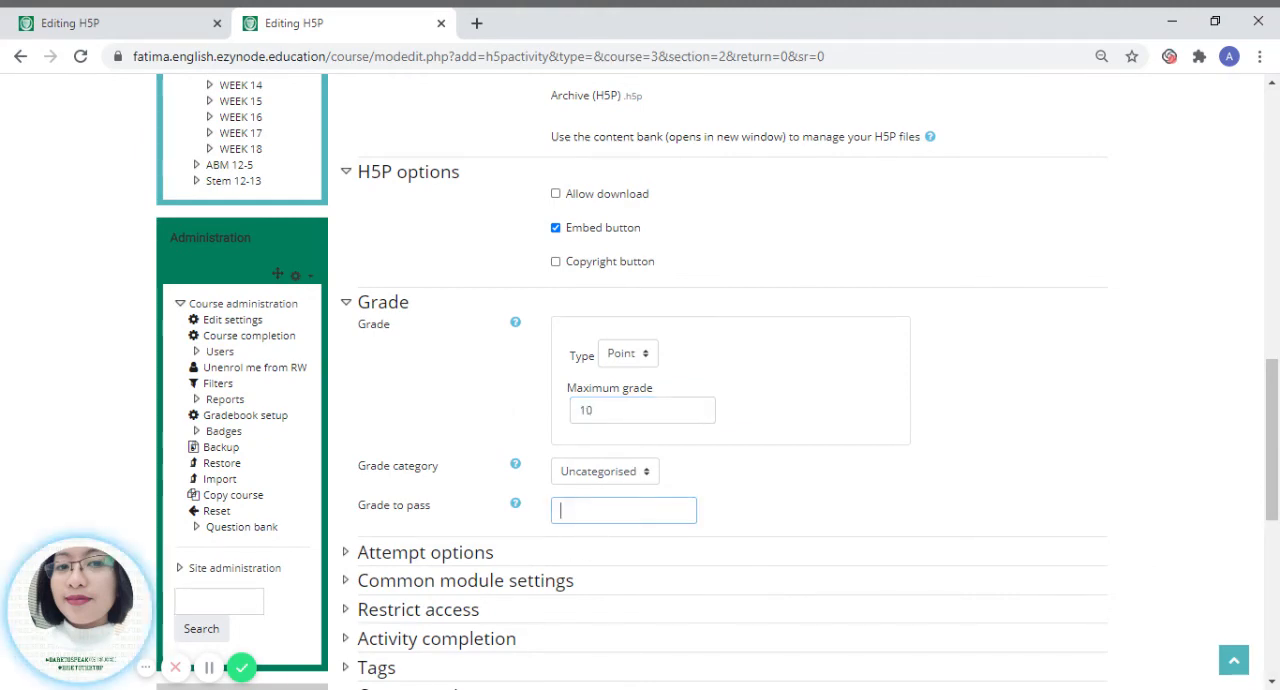
text(5)
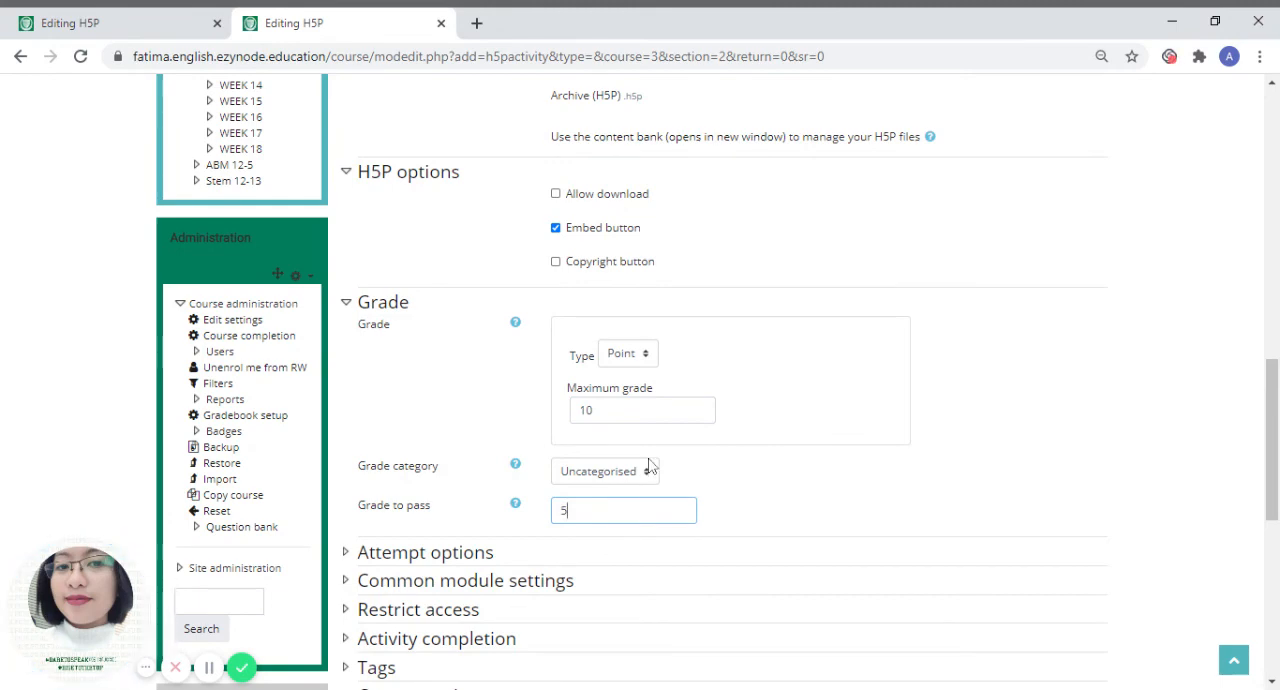
scroll(down, 3)
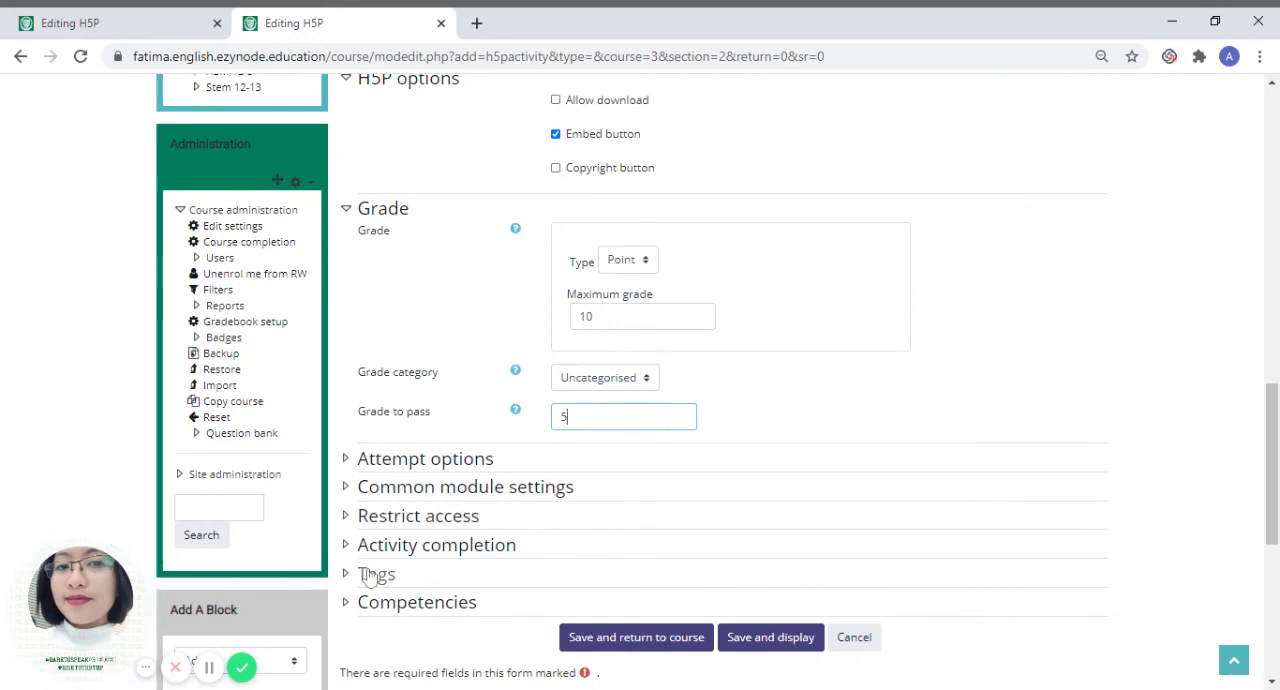
scroll(down, 3)
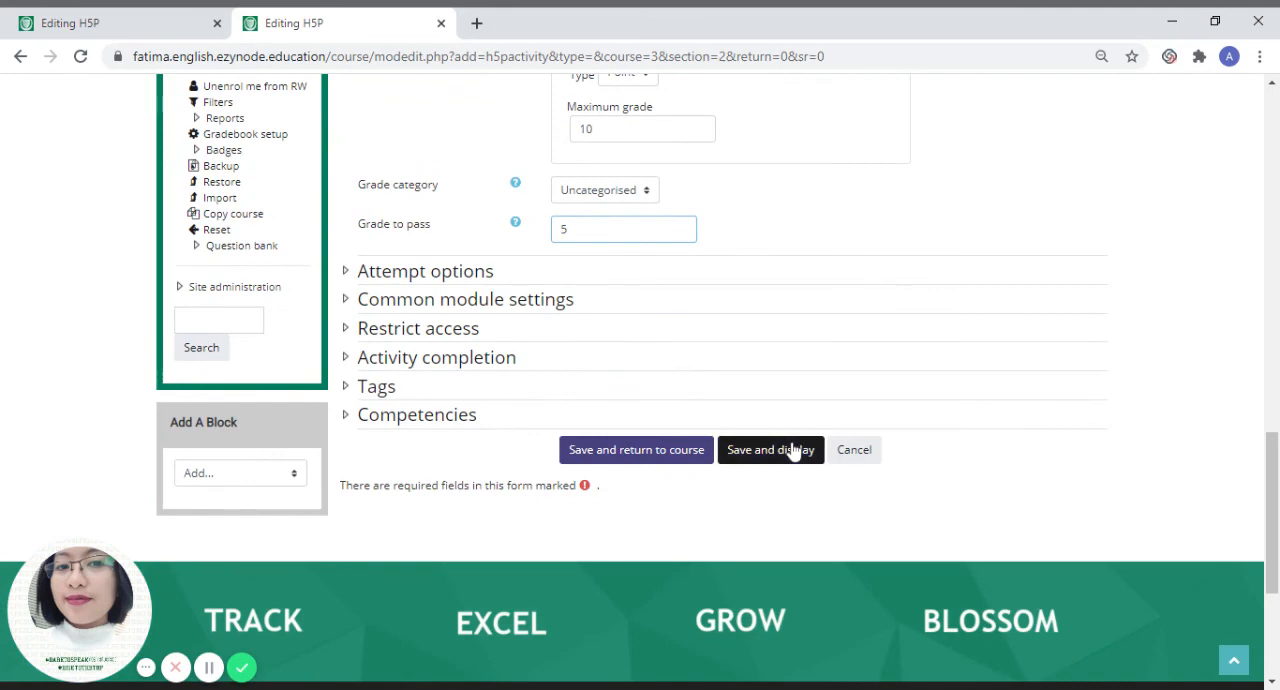
Save and display the TRUE OR FALSE QUESTIONS activity in Week 2.
click(770, 448)
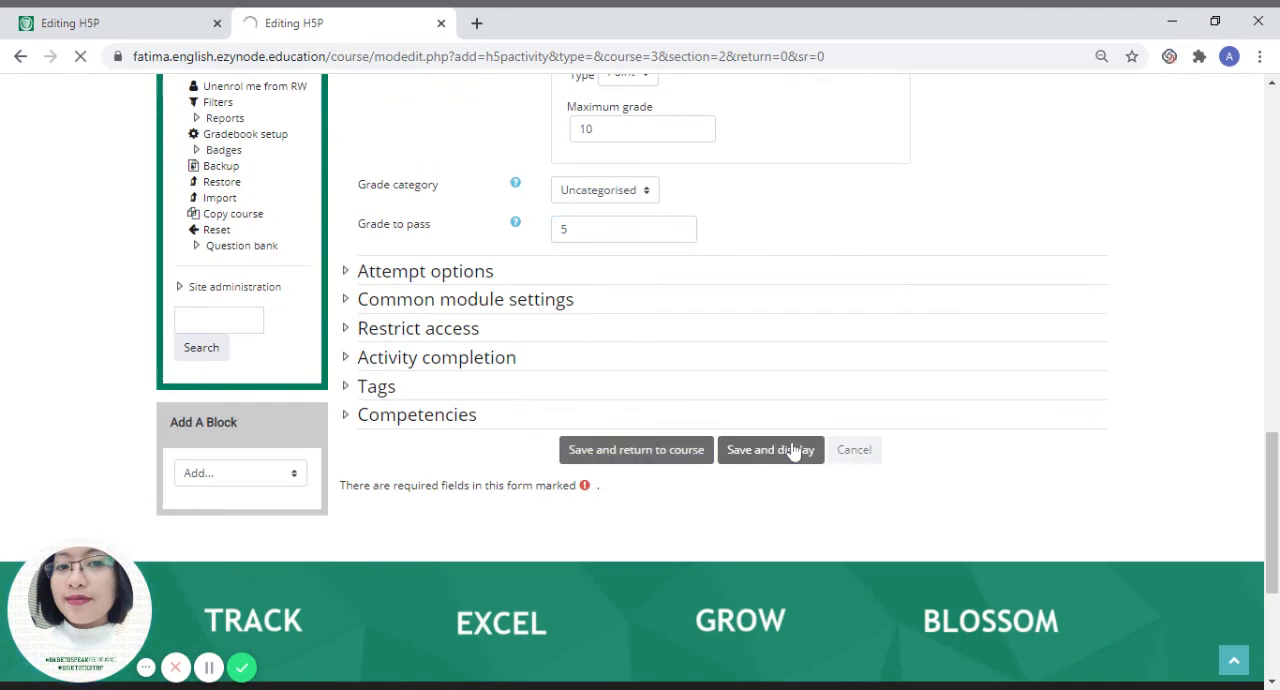
click(770, 448)
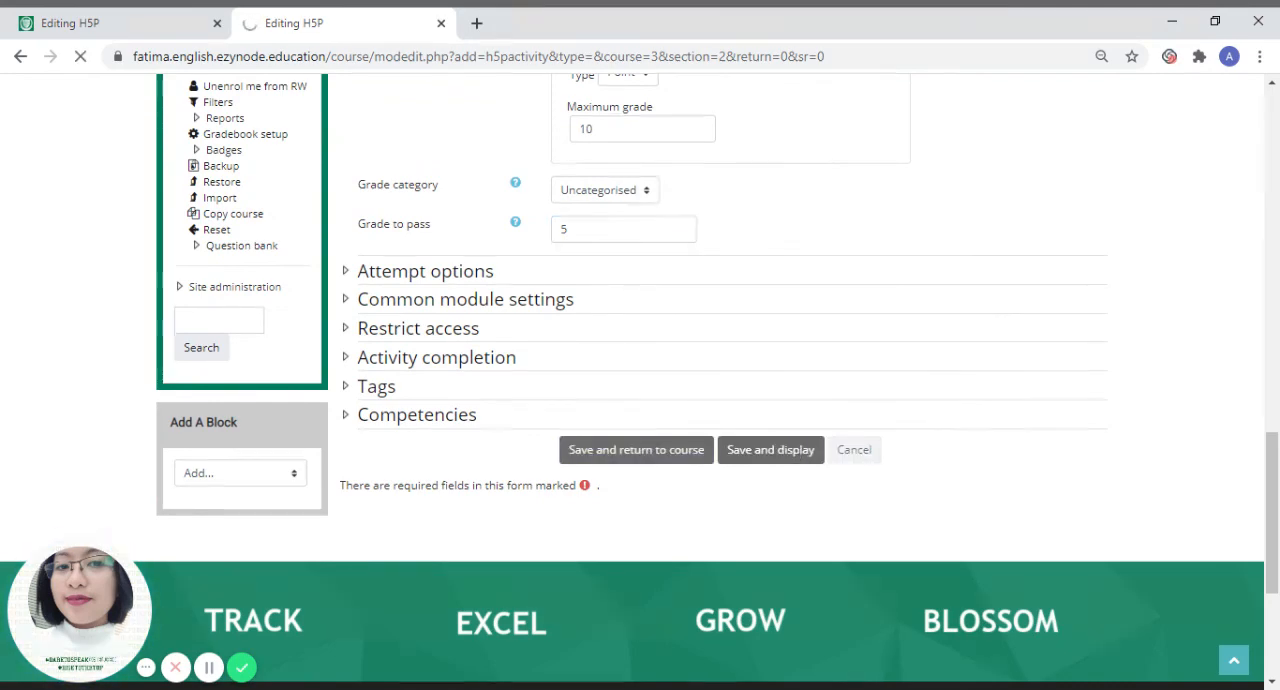
click(770, 448)
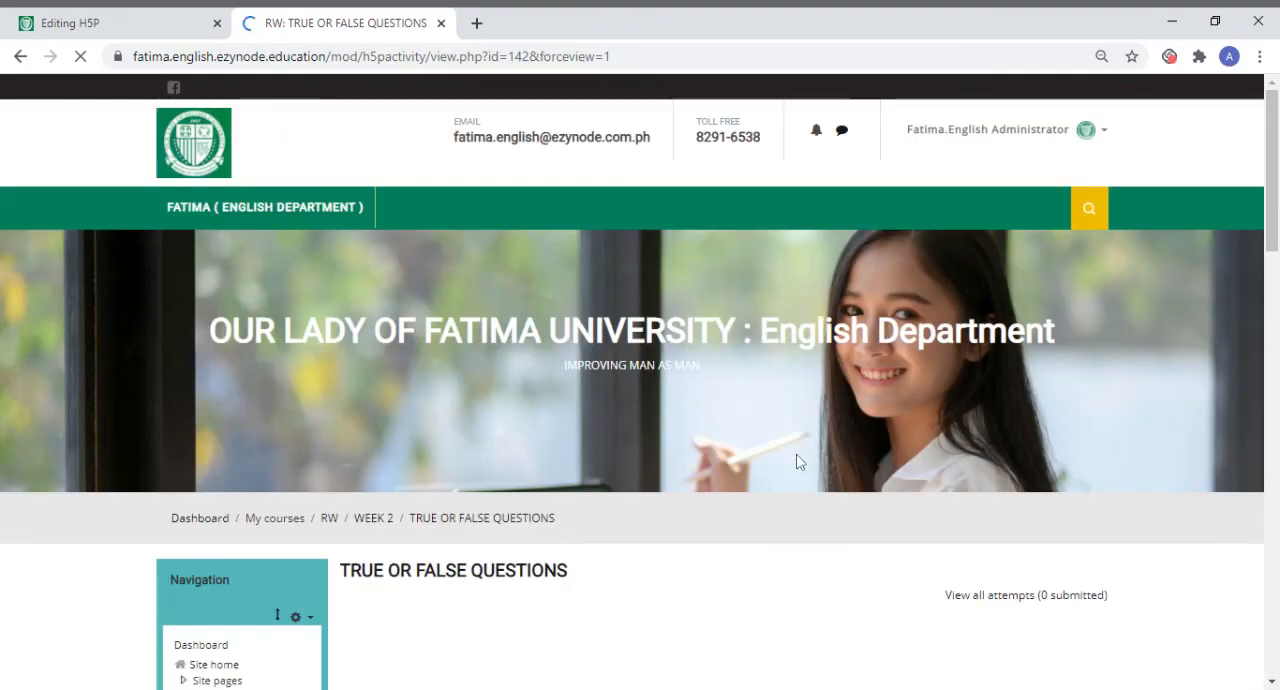